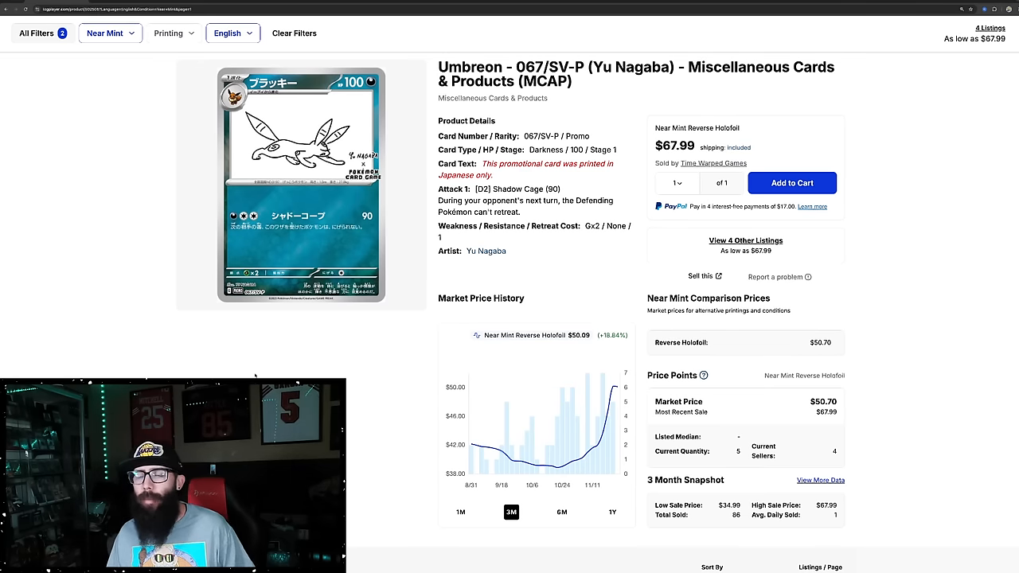
Close the Umbreon sales history snapshot and bring the Market Price History chart into view.
scroll("down", 3)
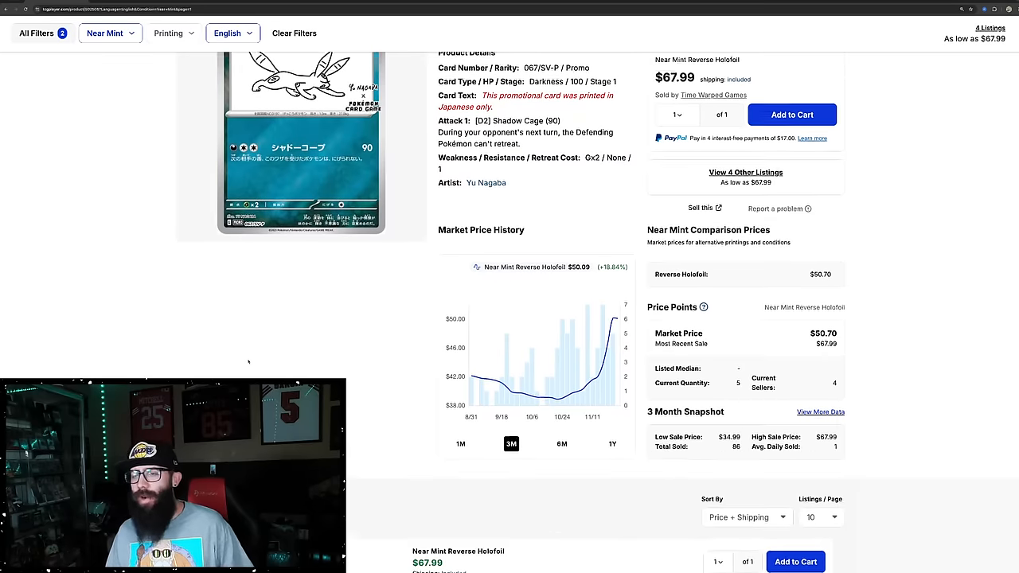
scroll("down", 3)
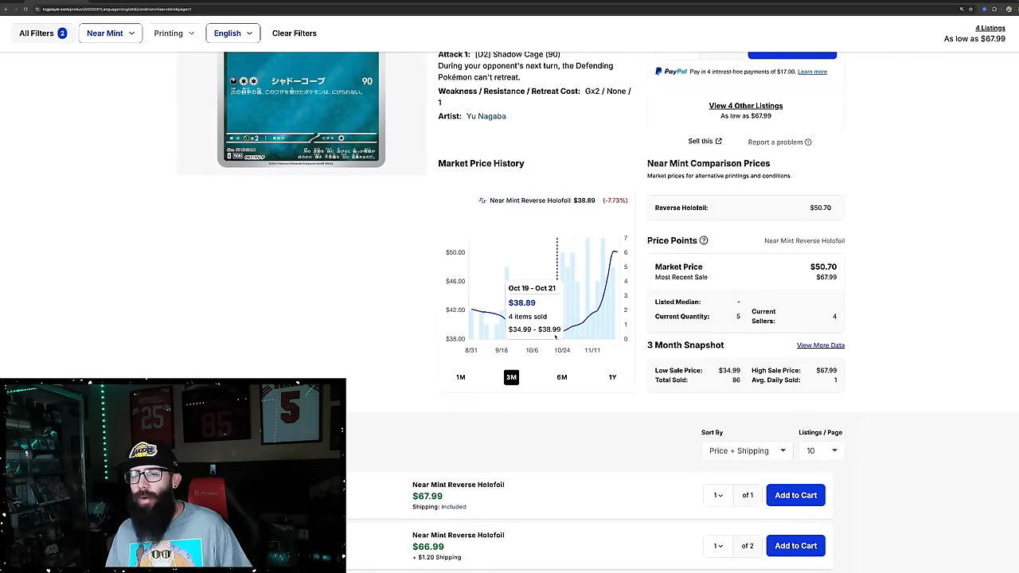
mouse_move(561, 315)
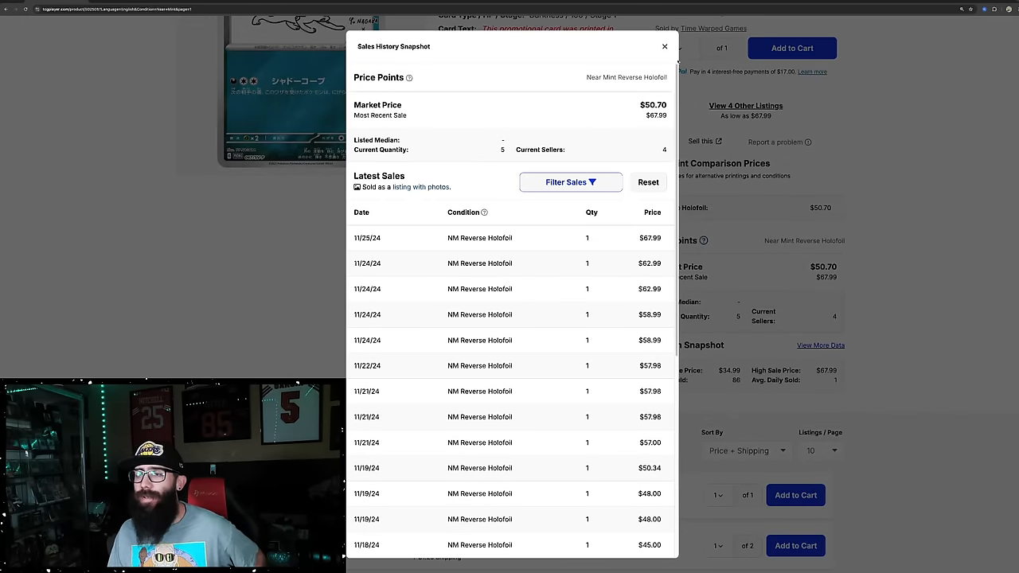
left_click(664, 45)
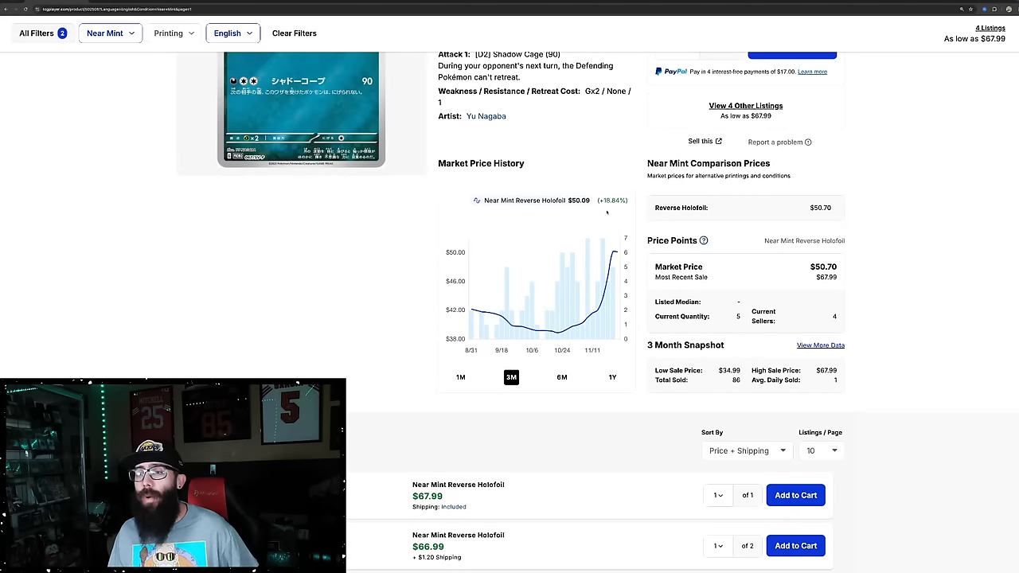
Switch the Umbreon price chart to 1M, then 1Y to see the full-year trend.
left_click(461, 376)
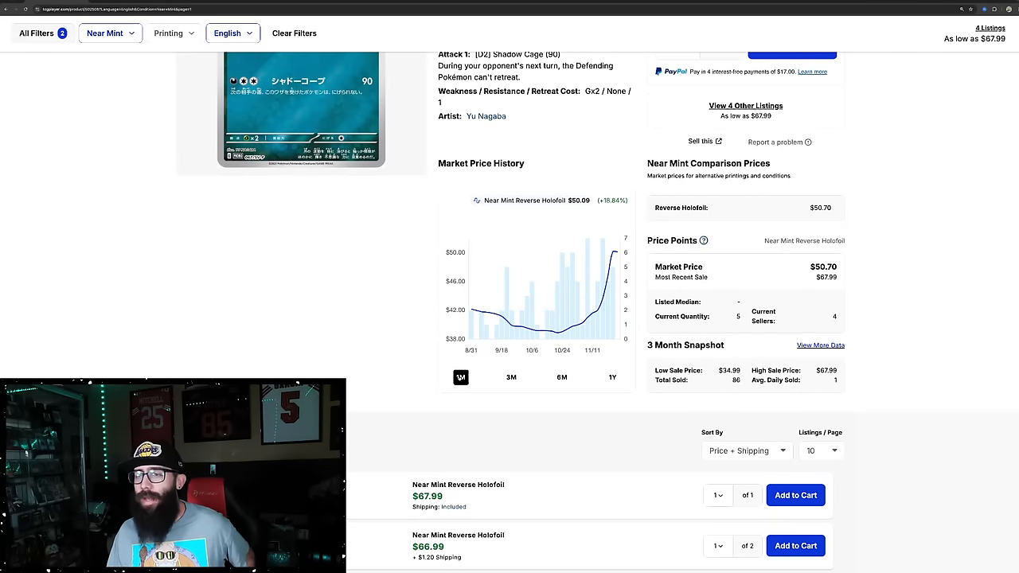
left_click(460, 377)
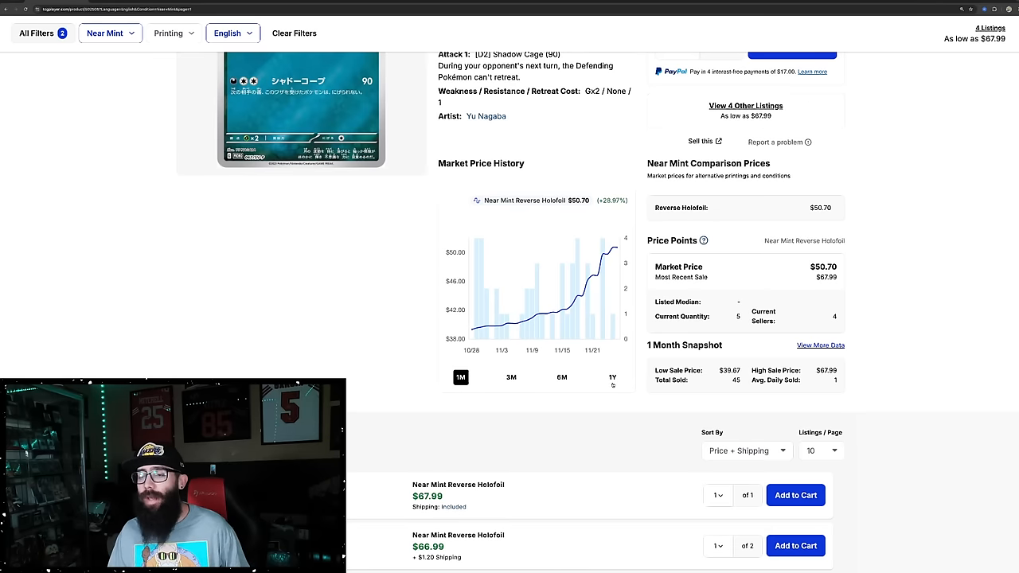
left_click(613, 377)
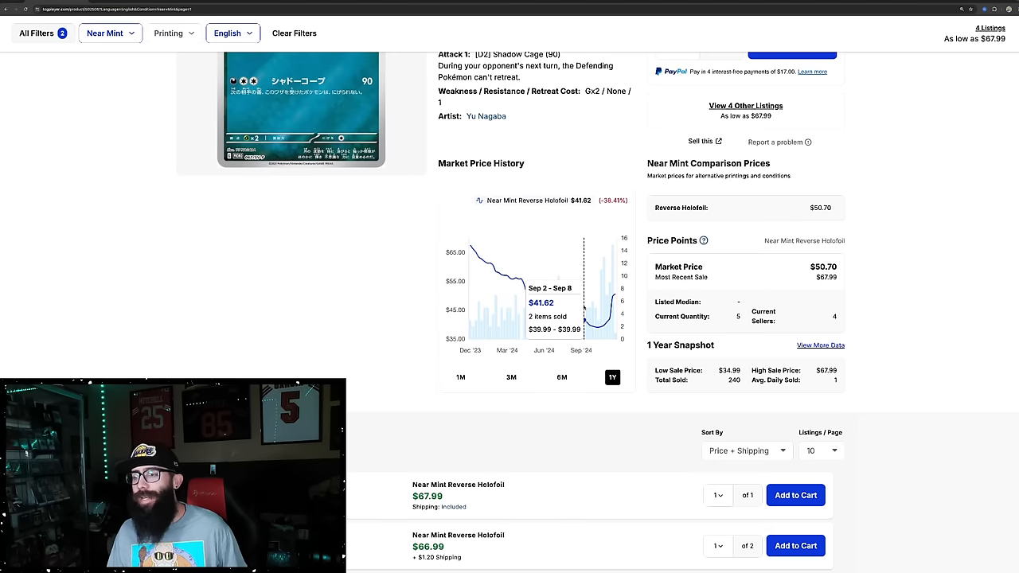
mouse_move(483, 259)
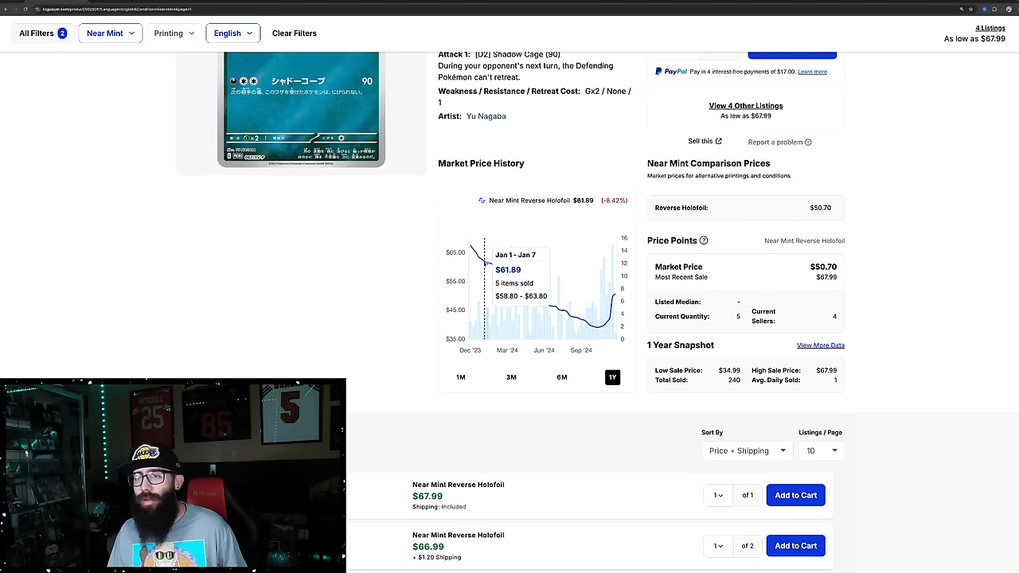
mouse_move(471, 251)
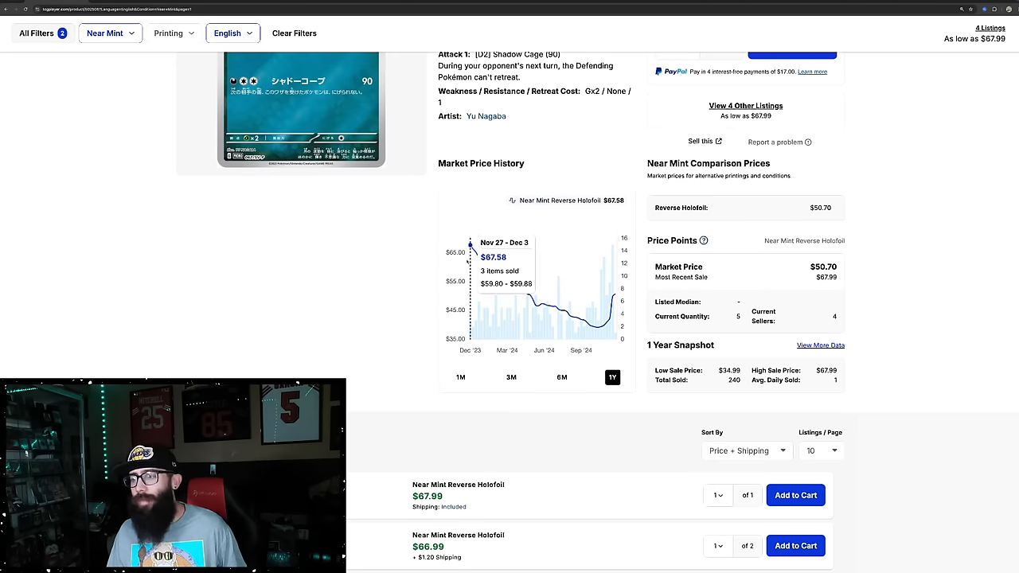
scroll("down", 3)
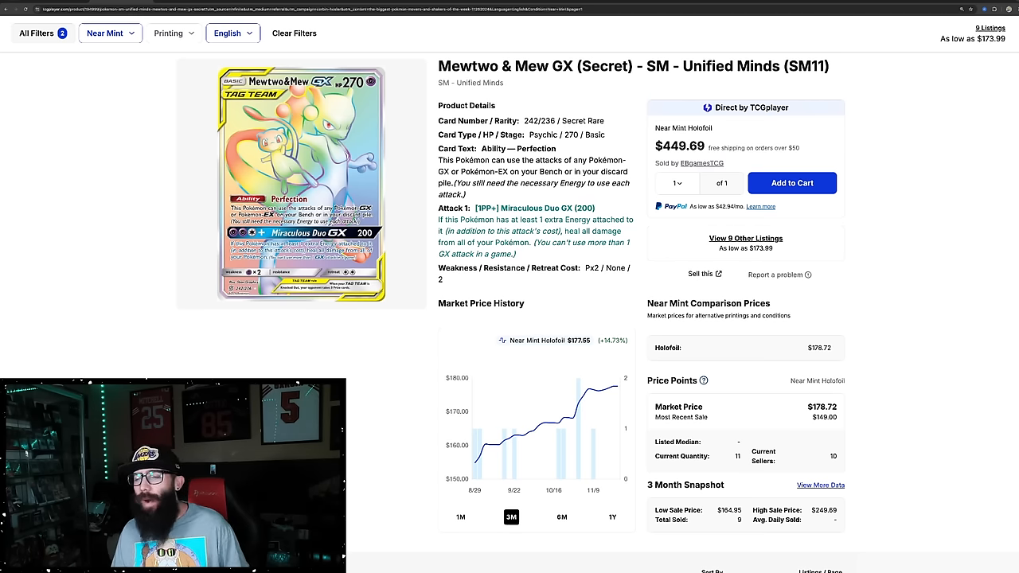
Scroll the Mewtwo & Mew GX (Secret) page down to its Market Price History chart.
scroll("down", 3)
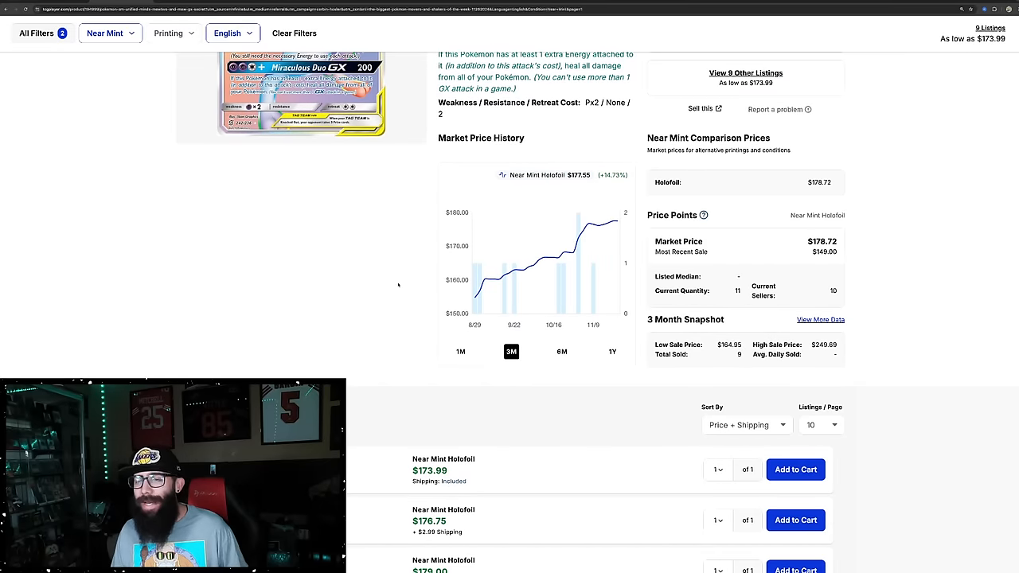
mouse_move(509, 279)
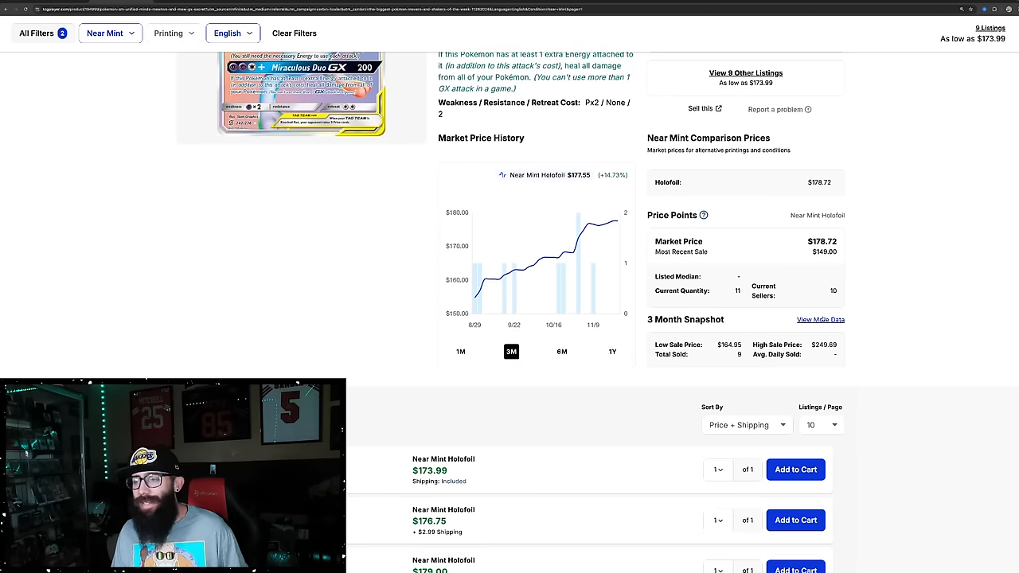
Review Mewtwo & Mew GX's recent sales via View More Data, then switch its chart to 1Y.
left_click(820, 319)
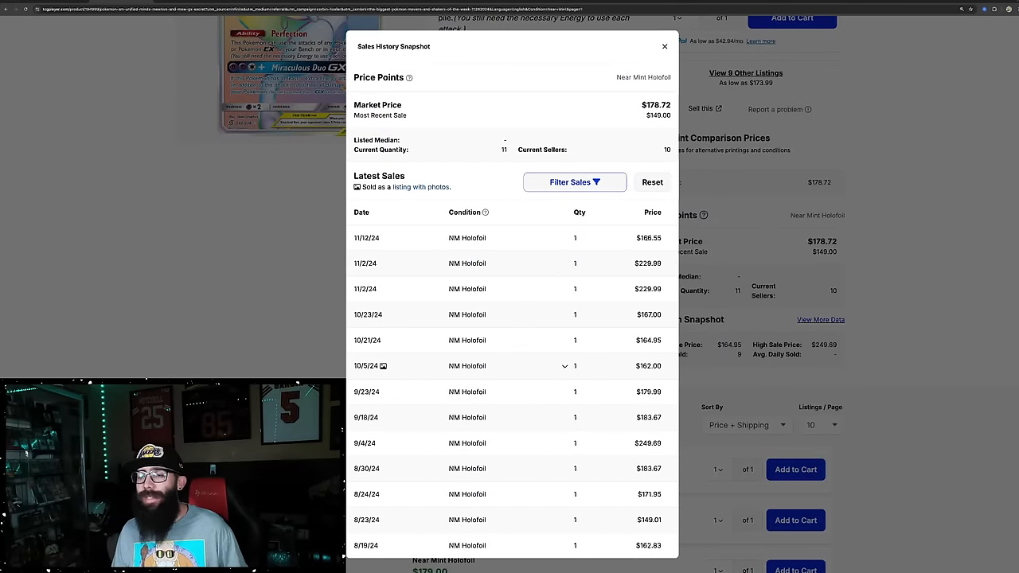
mouse_move(649, 327)
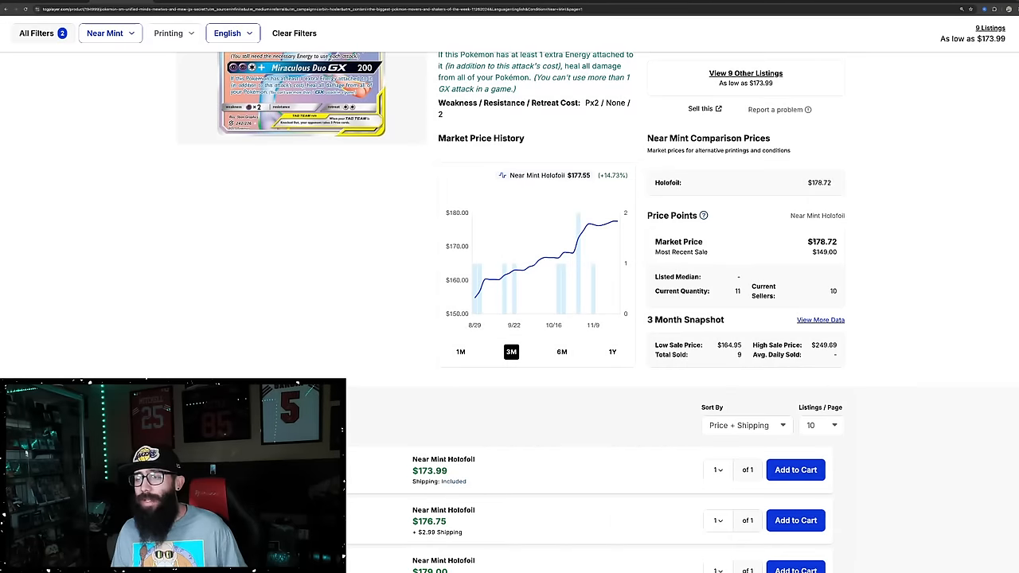
scroll("down", 3)
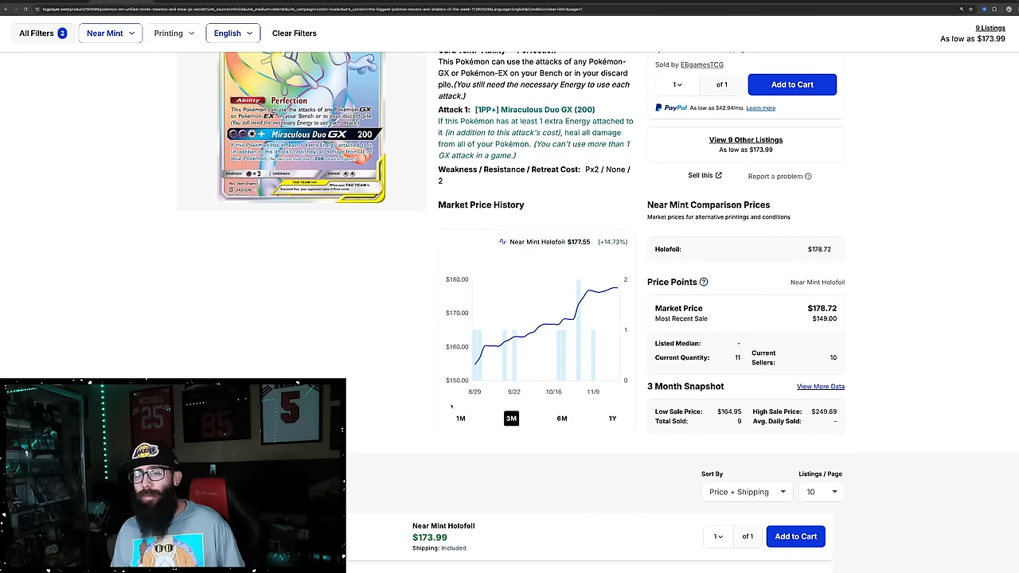
left_click(612, 418)
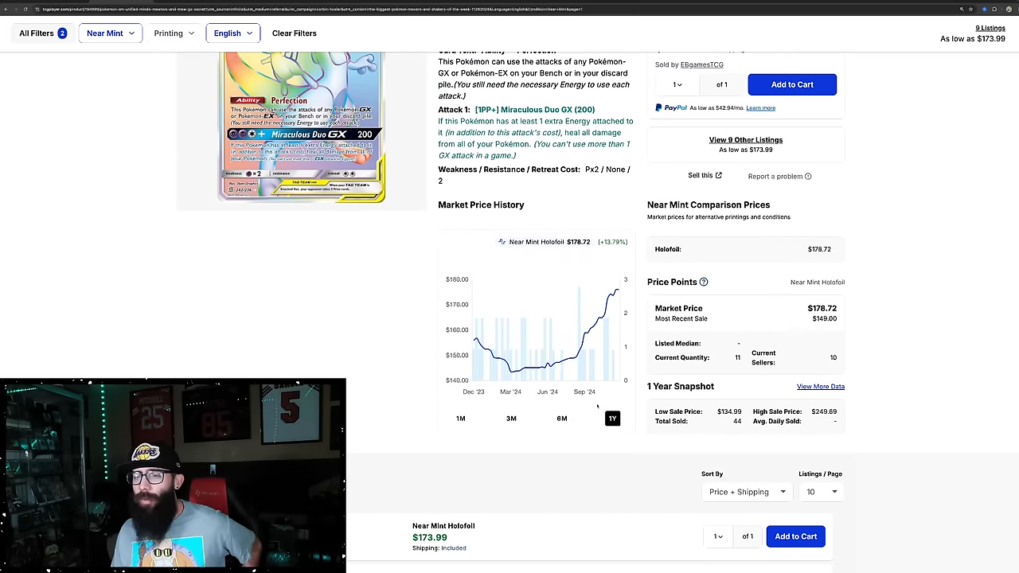
mouse_move(478, 342)
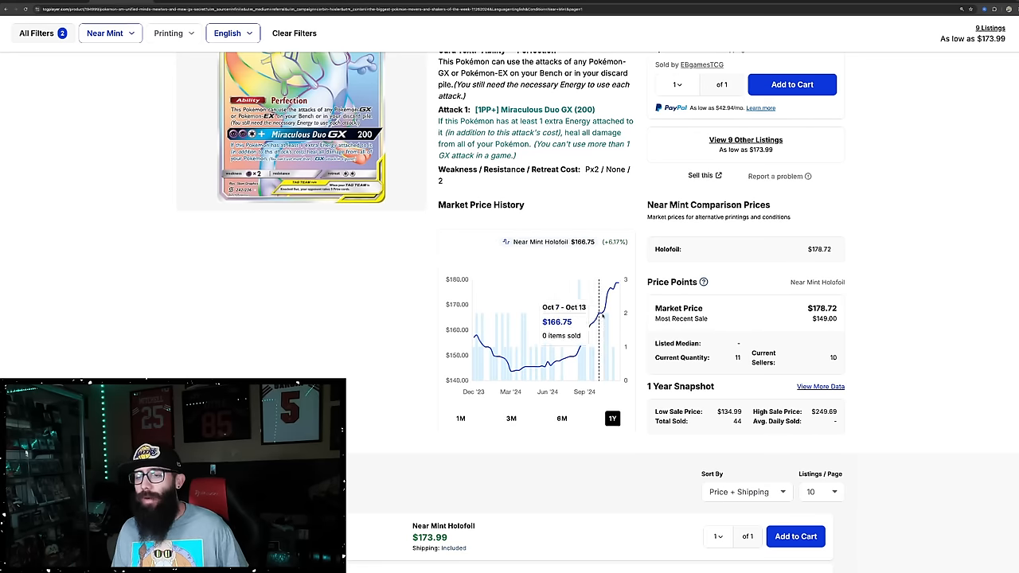
mouse_move(513, 334)
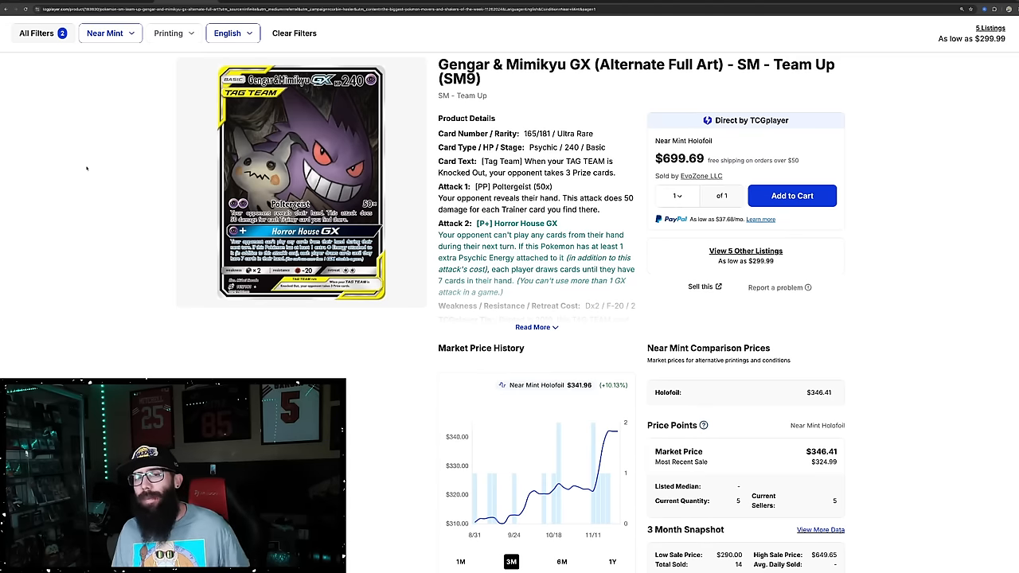
Scroll the Gengar & Mimikyu GX alternate full art page down to its Market Price History chart.
scroll("down", 3)
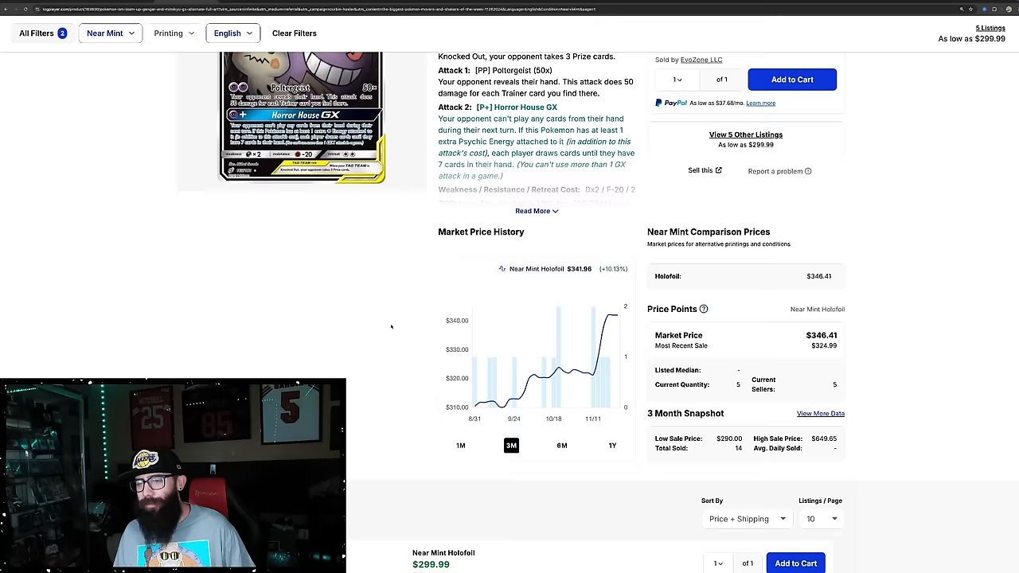
scroll("down", 3)
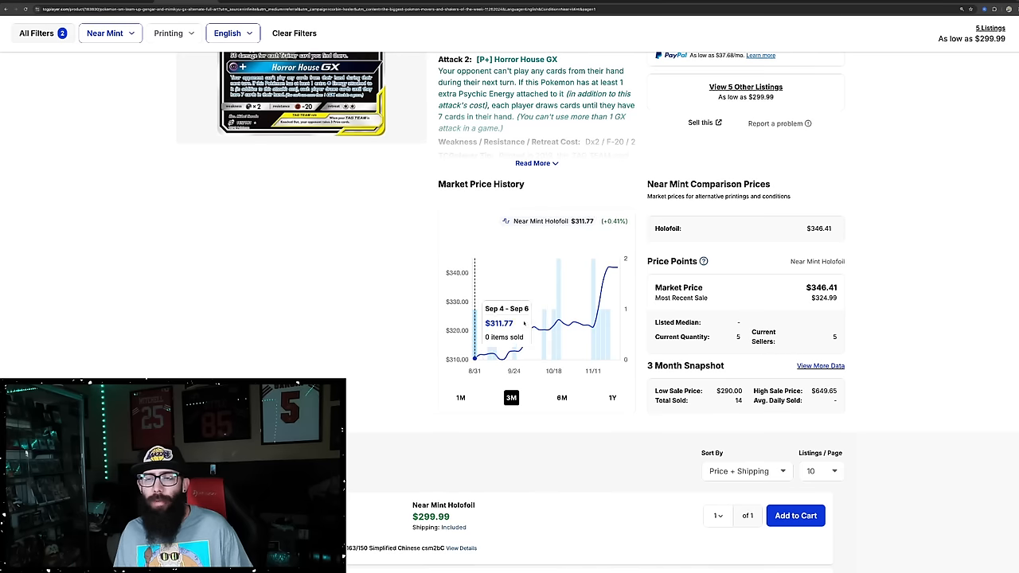
mouse_move(464, 419)
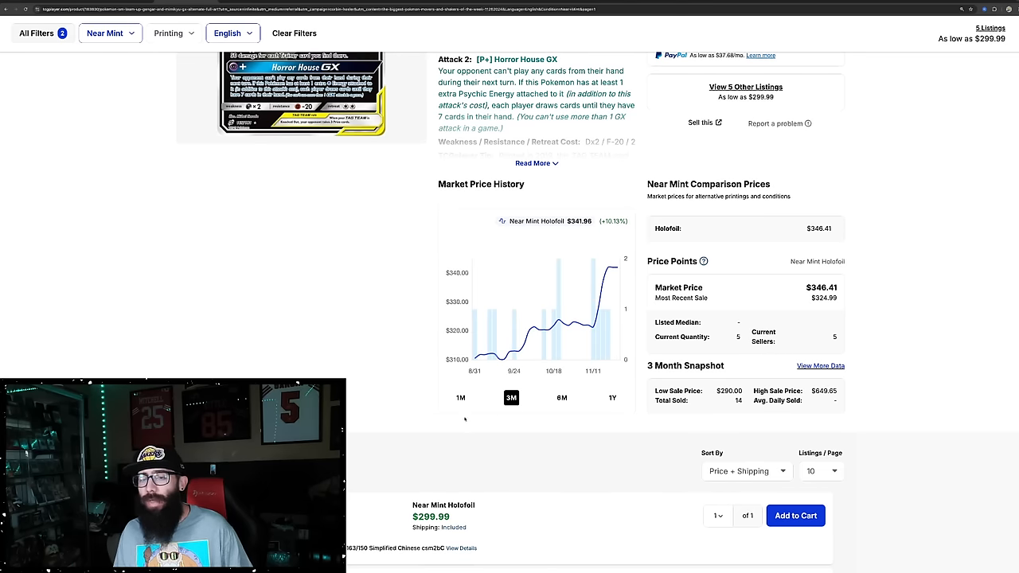
scroll("down", 3)
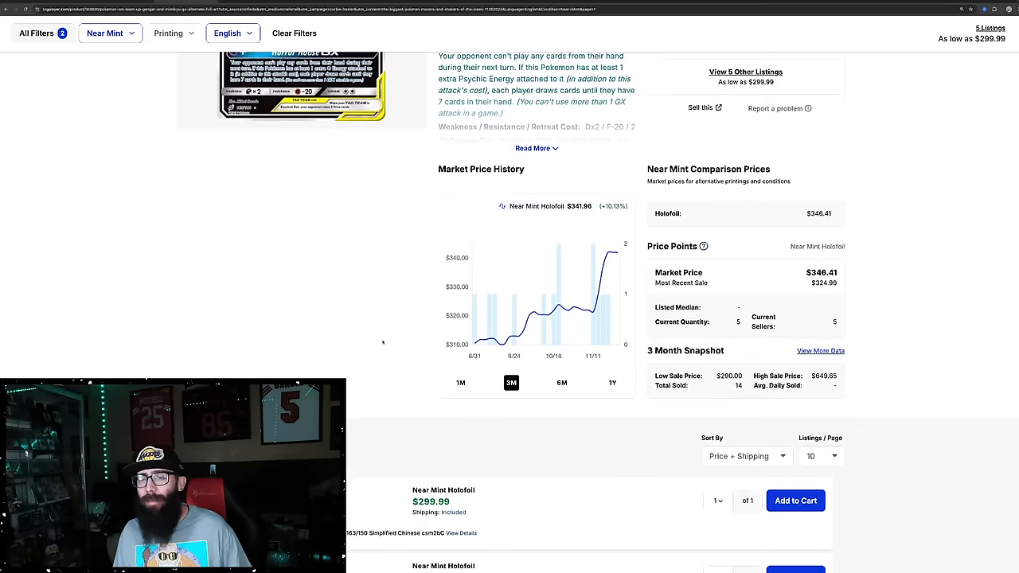
View Gengar & Mimikyu GX's 1M and 1Y price charts, then bring up its Sales History Snapshot.
left_click(460, 383)
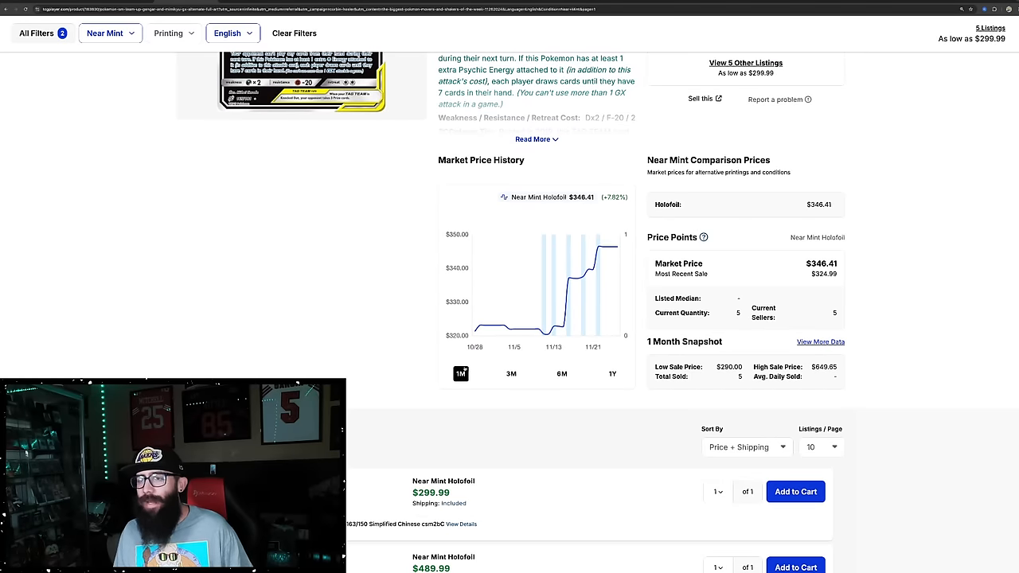
left_click(612, 374)
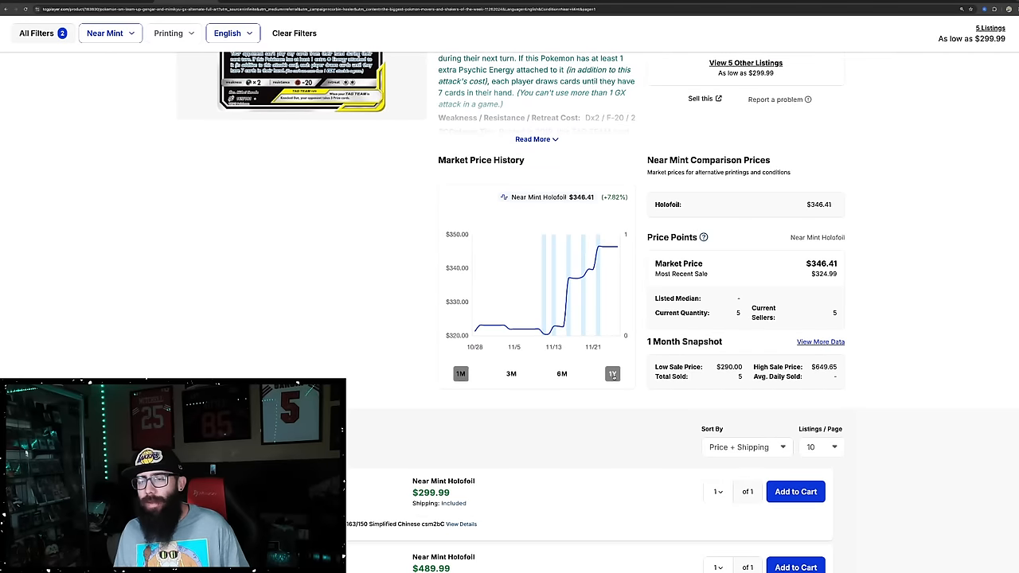
left_click(612, 373)
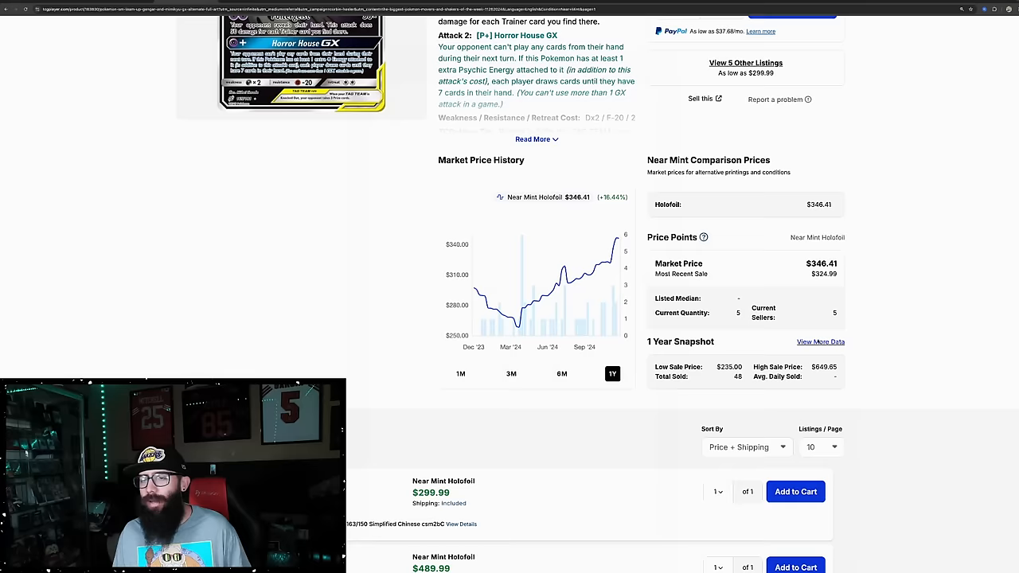
left_click(820, 342)
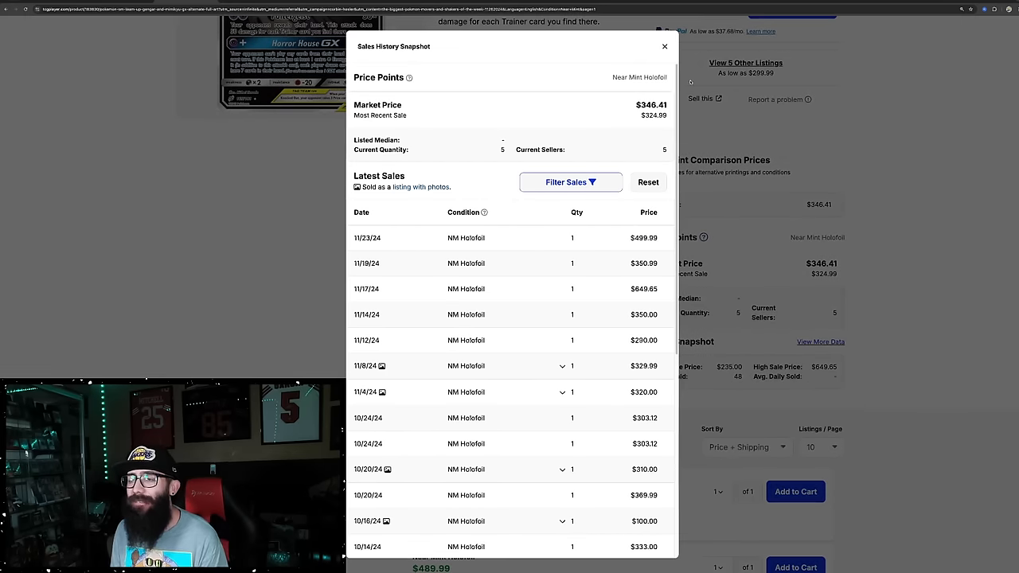
Close the Gengar sales snapshot and scroll down to its five Near Mint Holofoil listings.
left_click(664, 47)
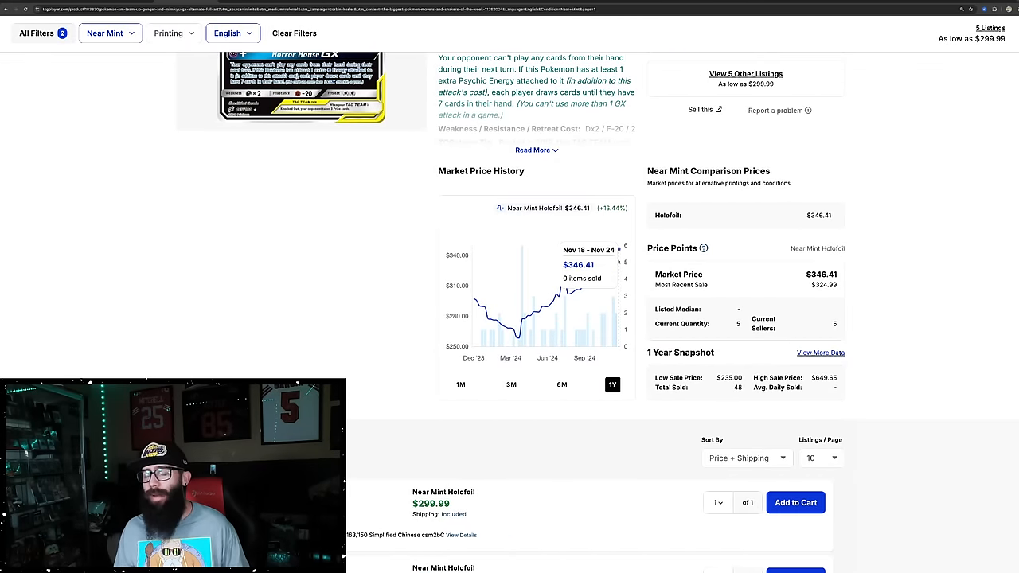
scroll("down", 3)
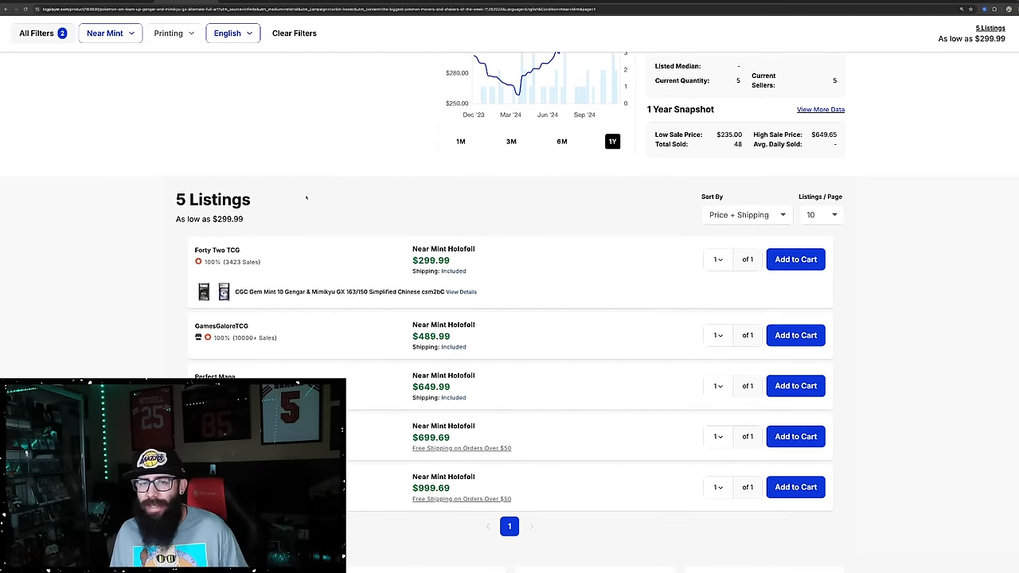
scroll("down", 3)
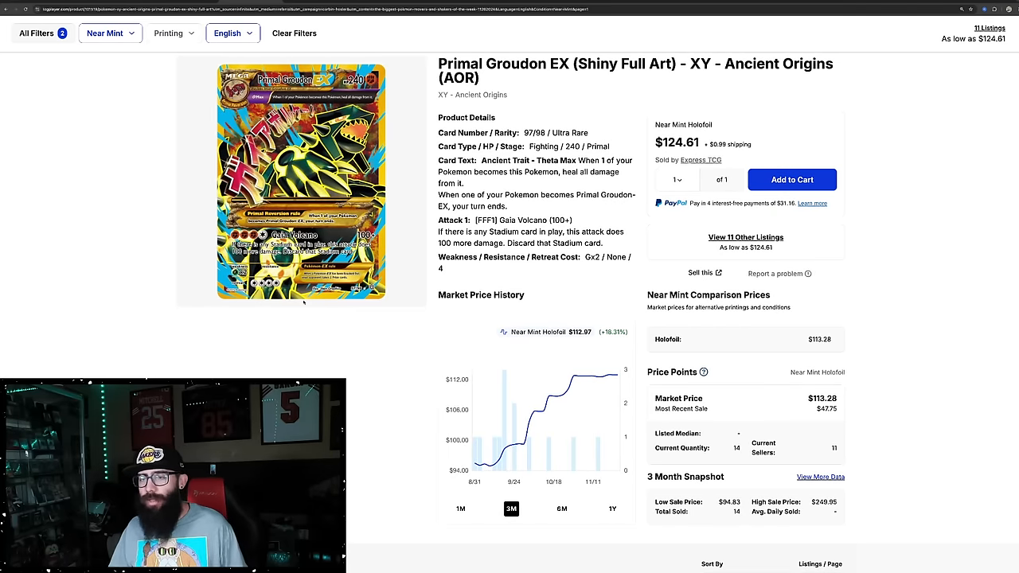
Scroll to Primal Groudon-EX's Market Price History and switch the chart to 1Y.
scroll("down", 3)
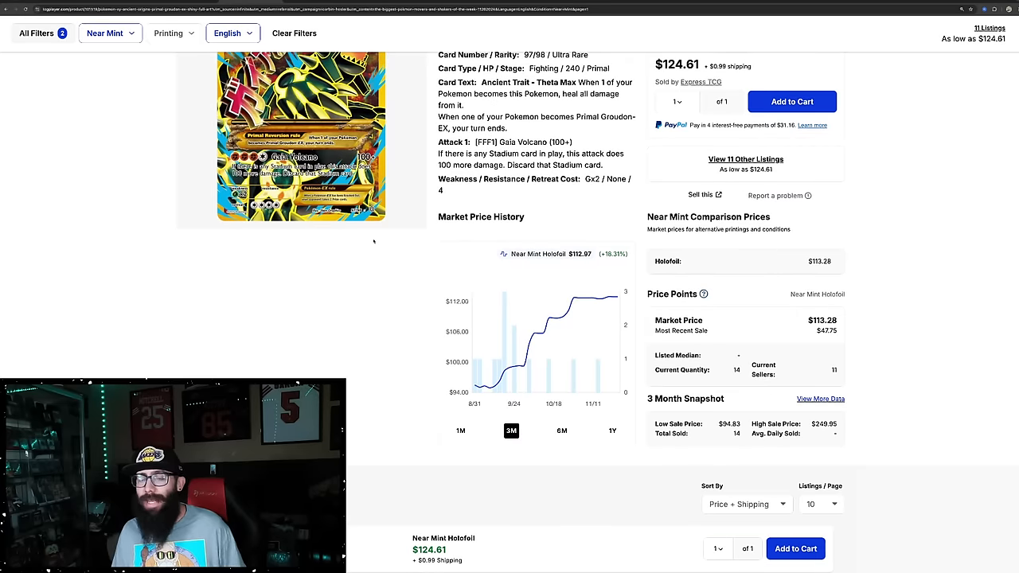
scroll("down", 3)
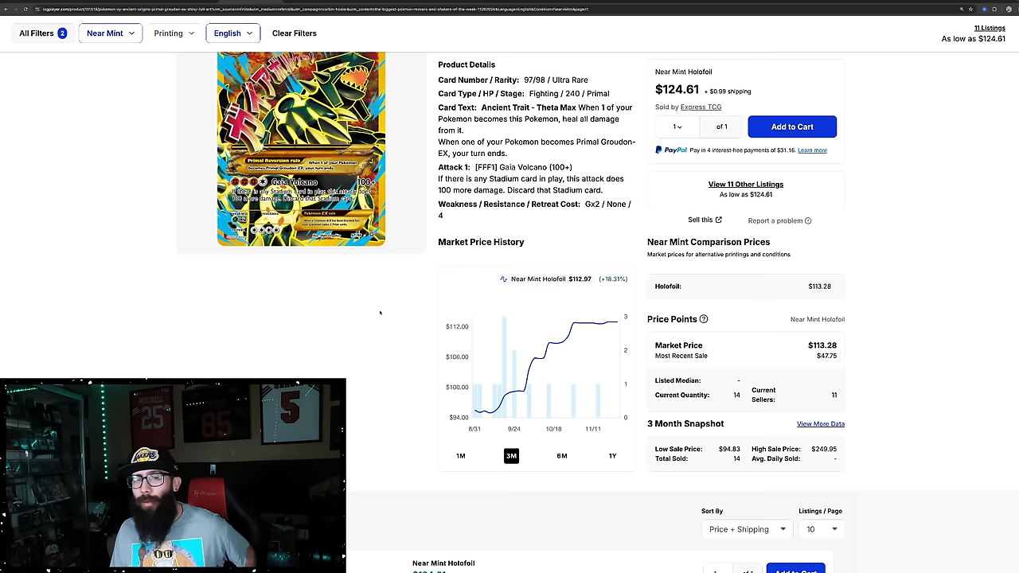
mouse_move(406, 228)
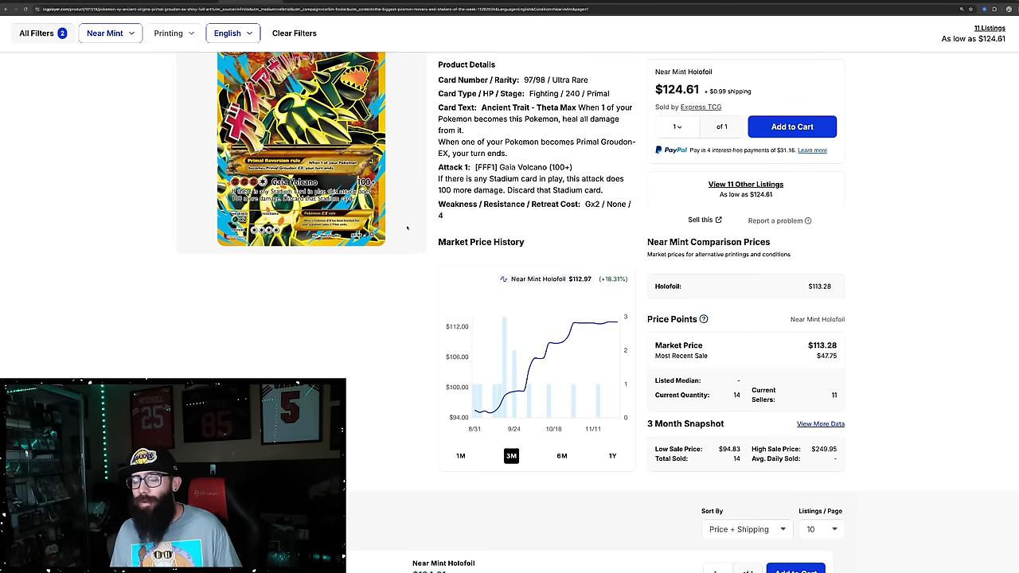
scroll("down", 3)
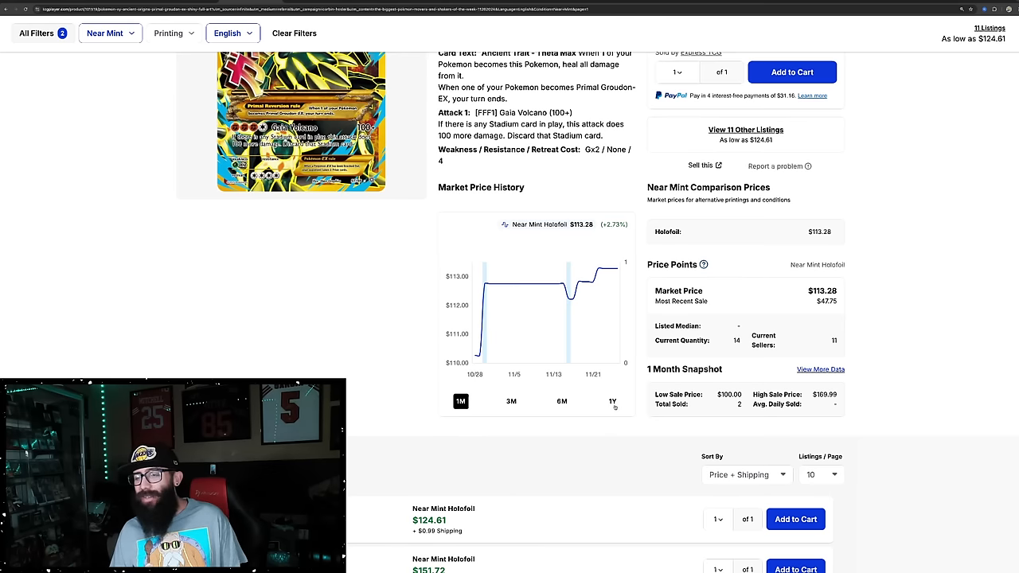
left_click(612, 401)
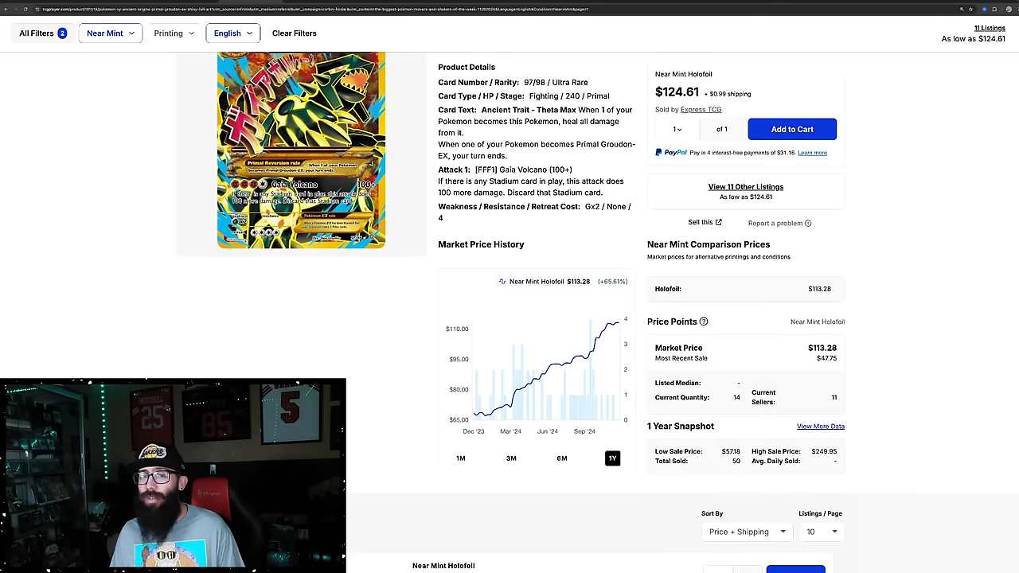
Bring up Primal Groudon-EX's Sales History Snapshot via View More Data.
scroll("down", 3)
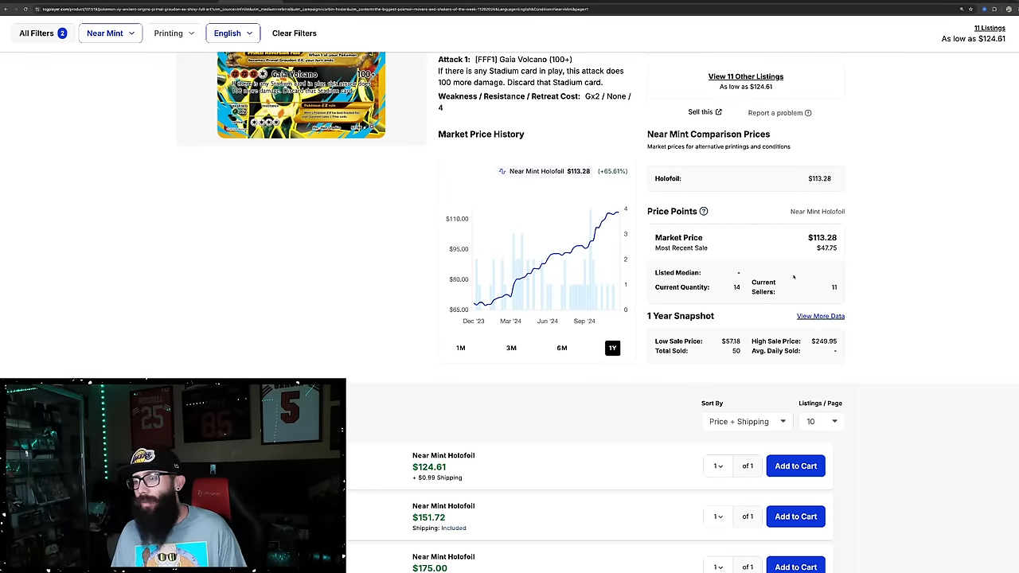
left_click(821, 316)
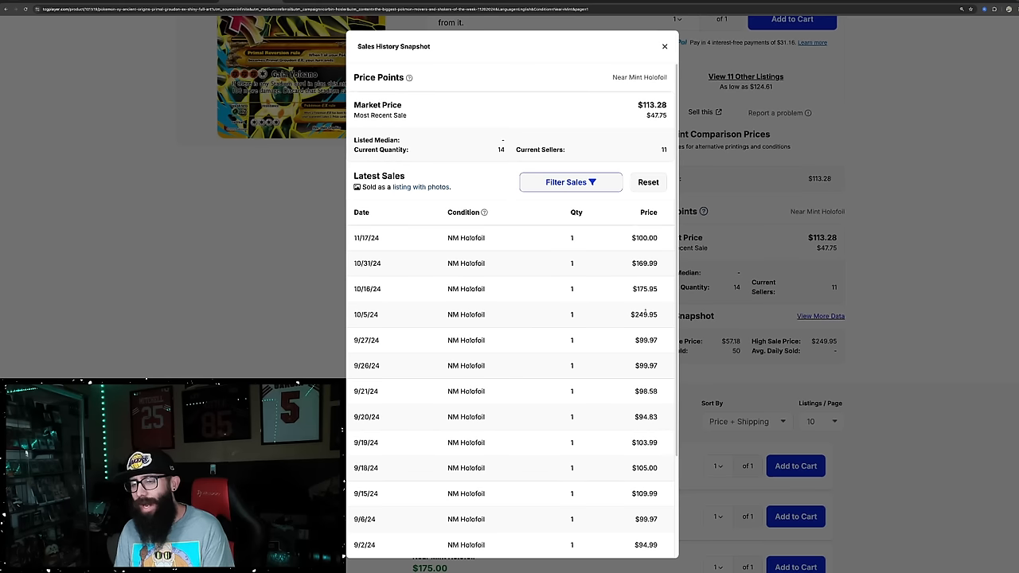
Close the Groudon Sales History Snapshot to return to the product page.
left_click(665, 46)
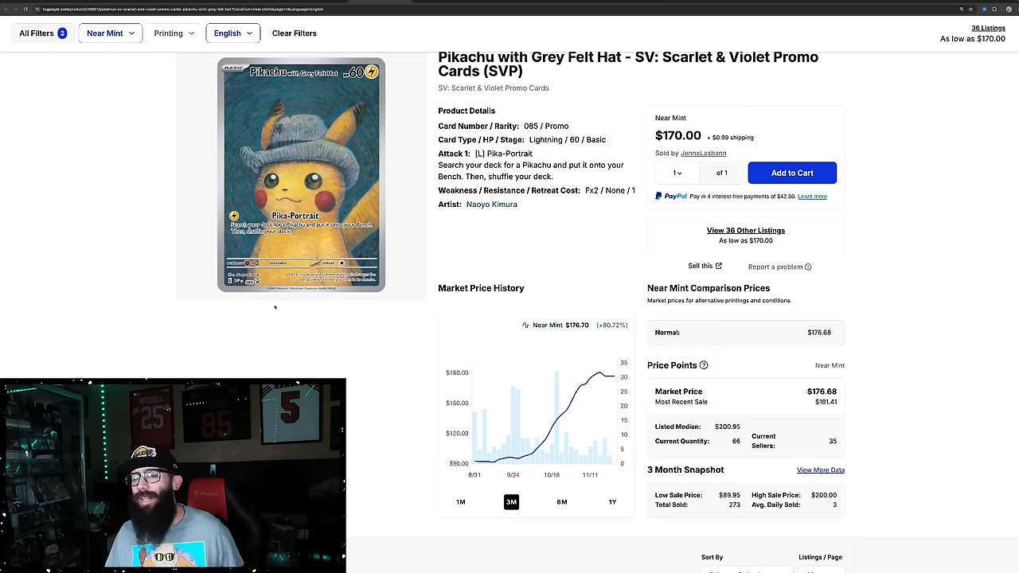
Scroll to Pikachu with Grey Felt Hat's price chart and compare its 1M and 1Y history.
scroll("down", 3)
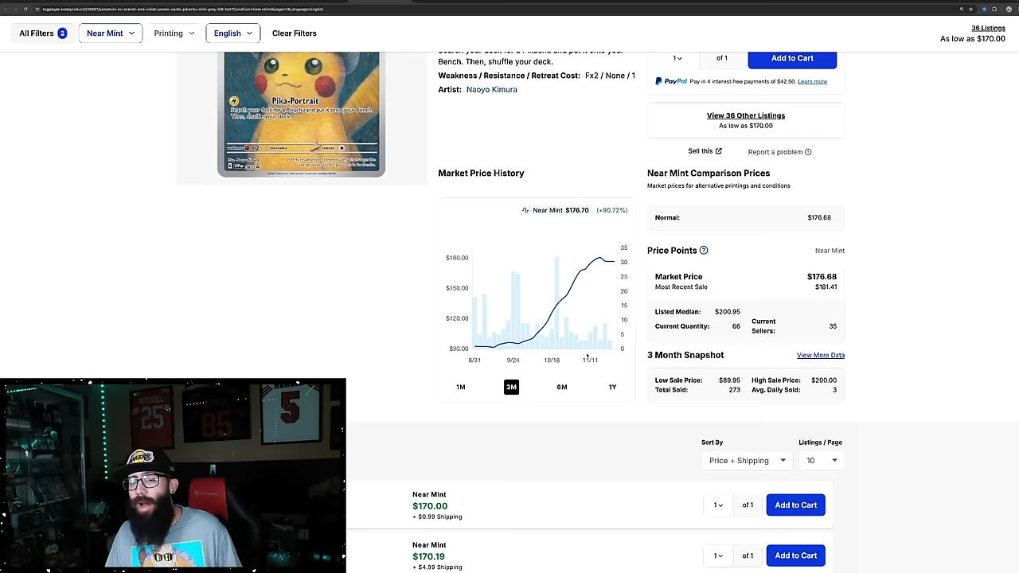
left_click(461, 387)
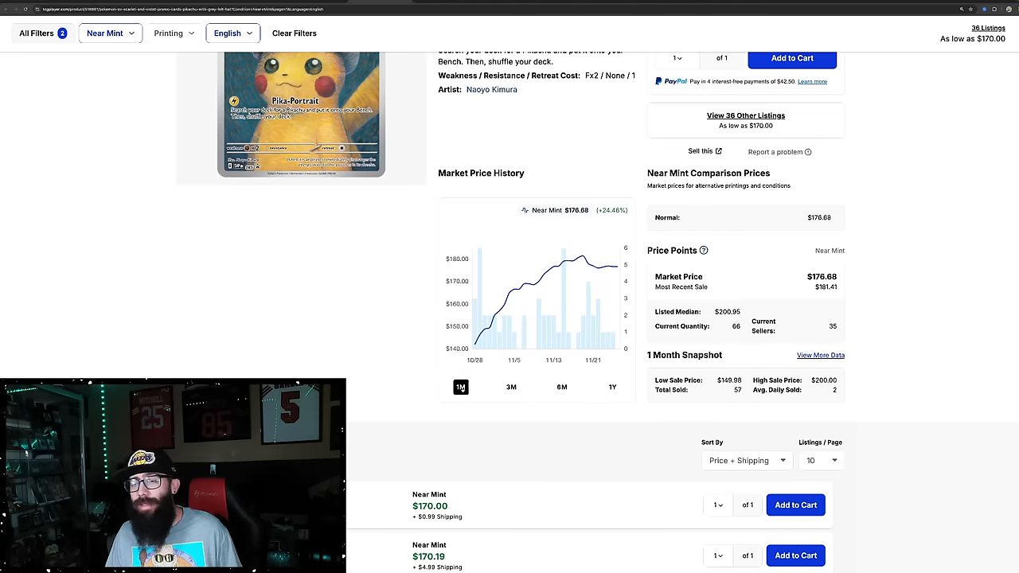
left_click(613, 387)
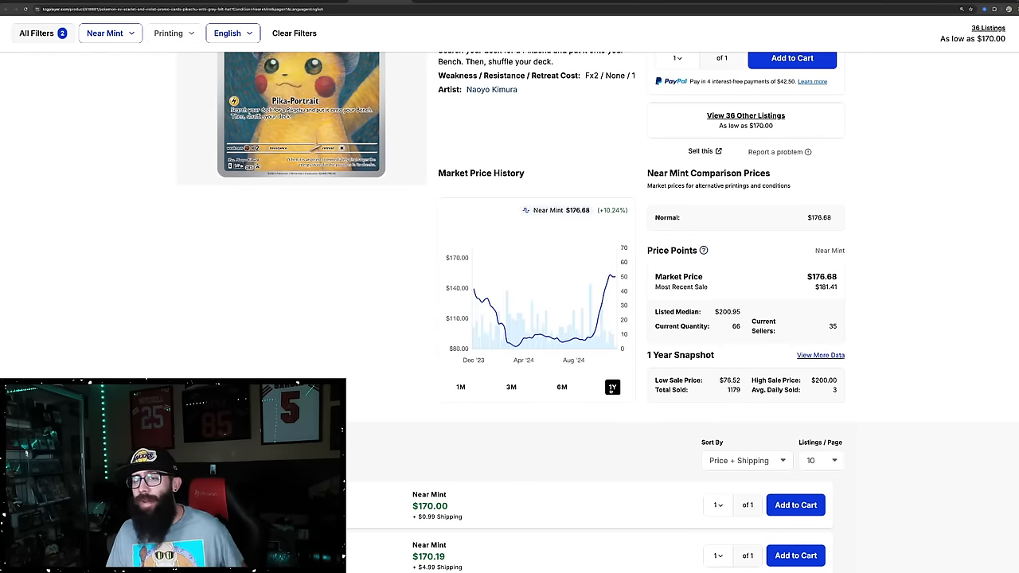
scroll("down", 3)
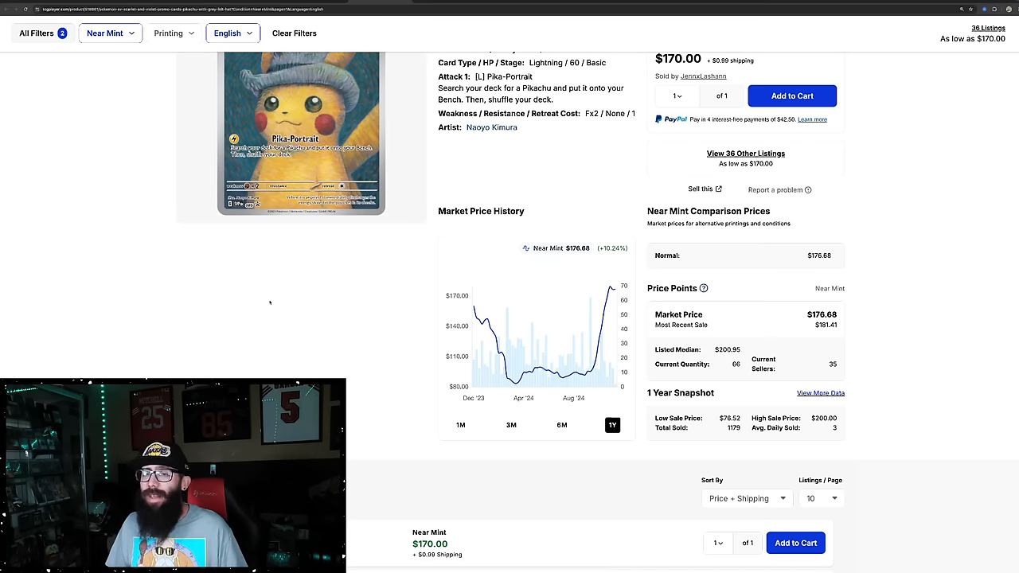
mouse_move(478, 319)
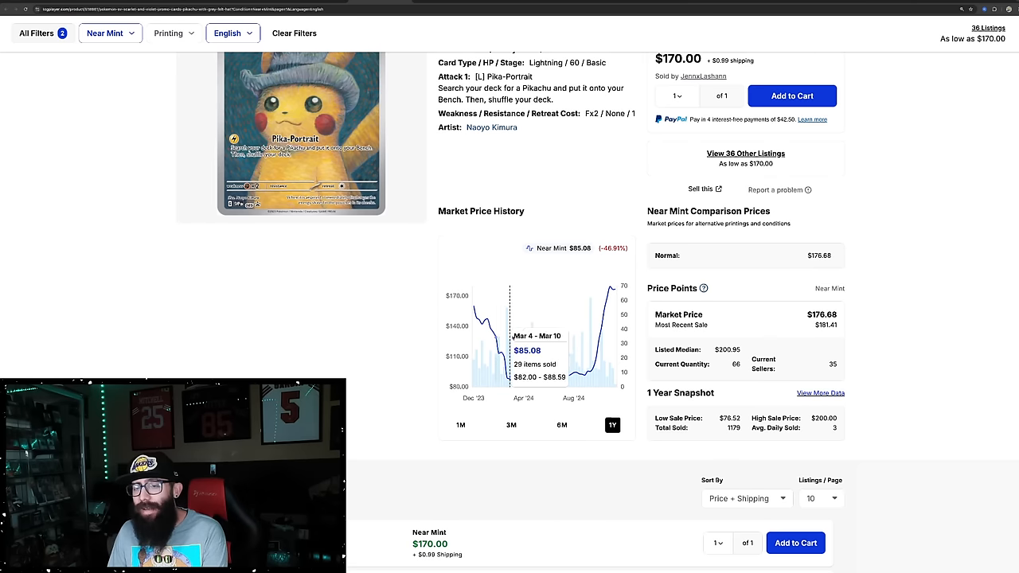
mouse_move(559, 347)
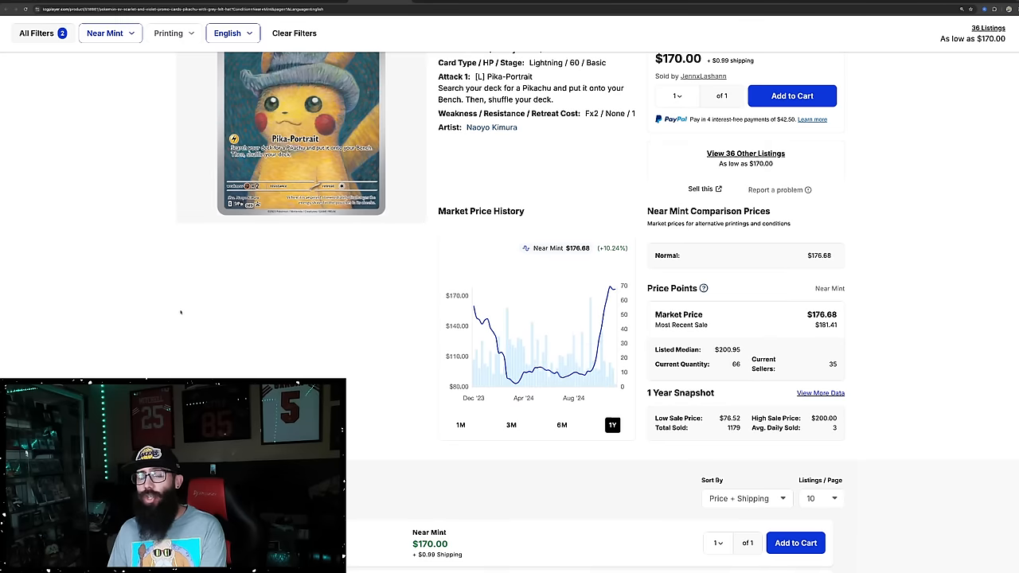
scroll("up", 3)
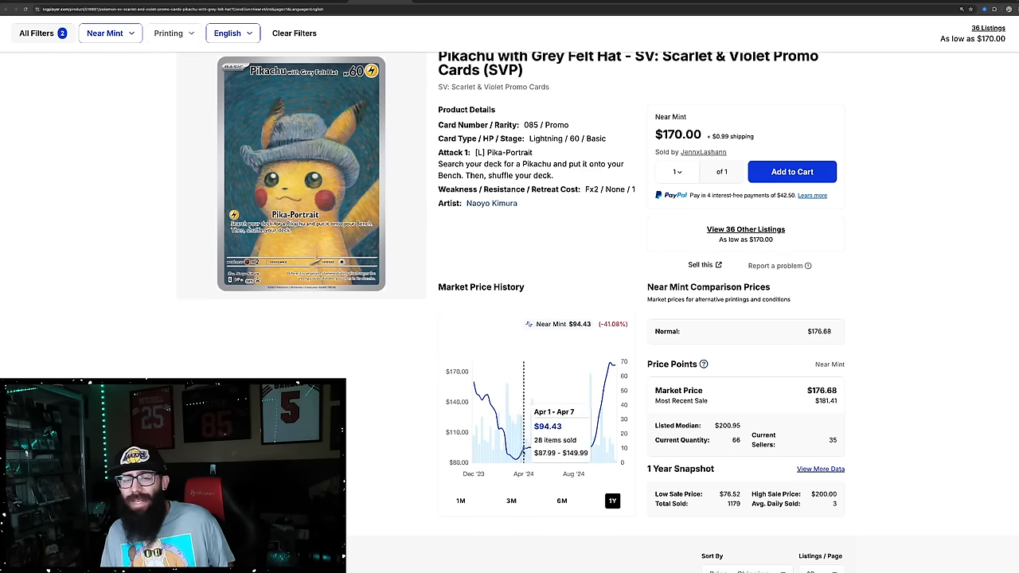
scroll("down", 3)
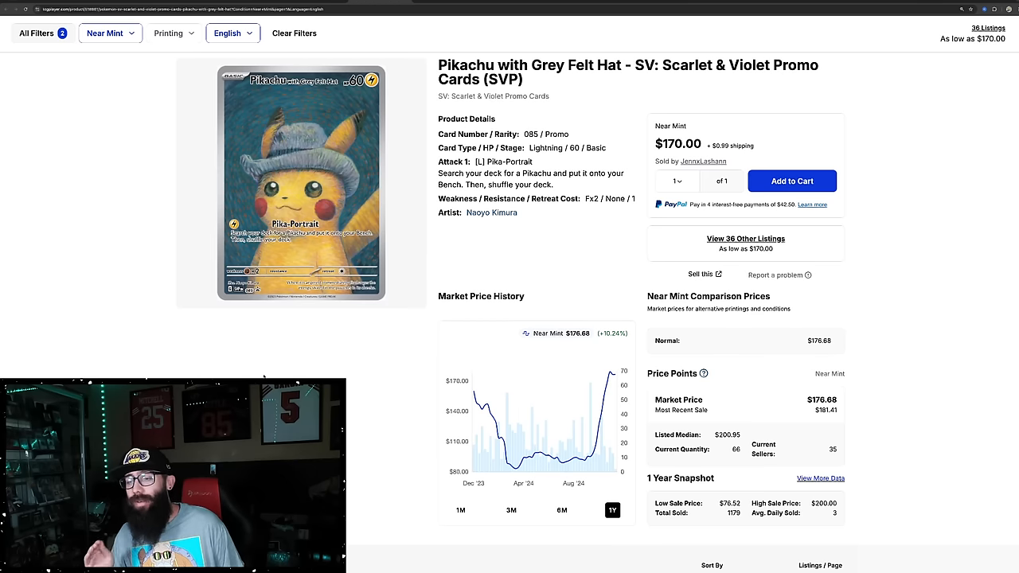
scroll("down", 3)
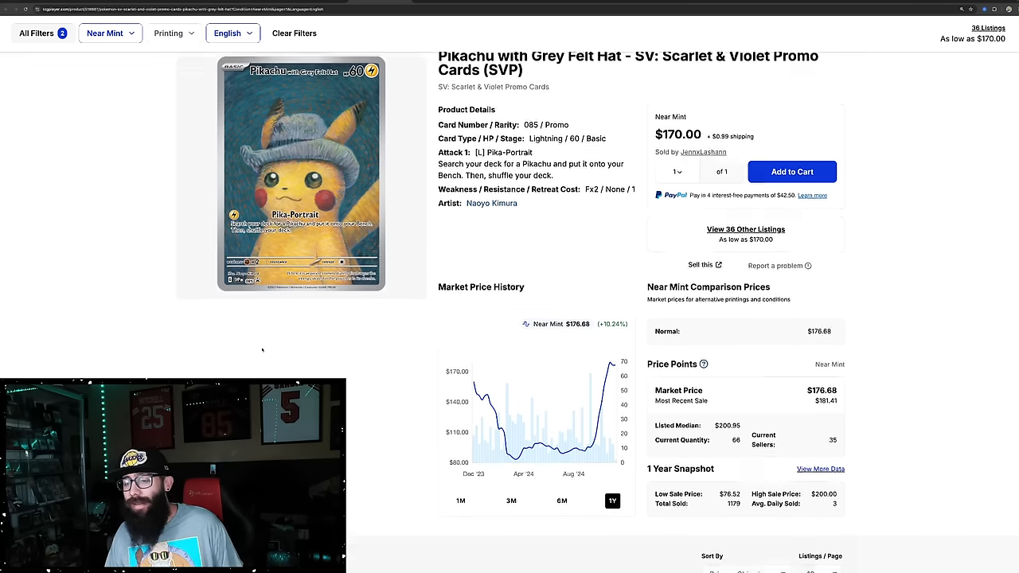
scroll("down", 3)
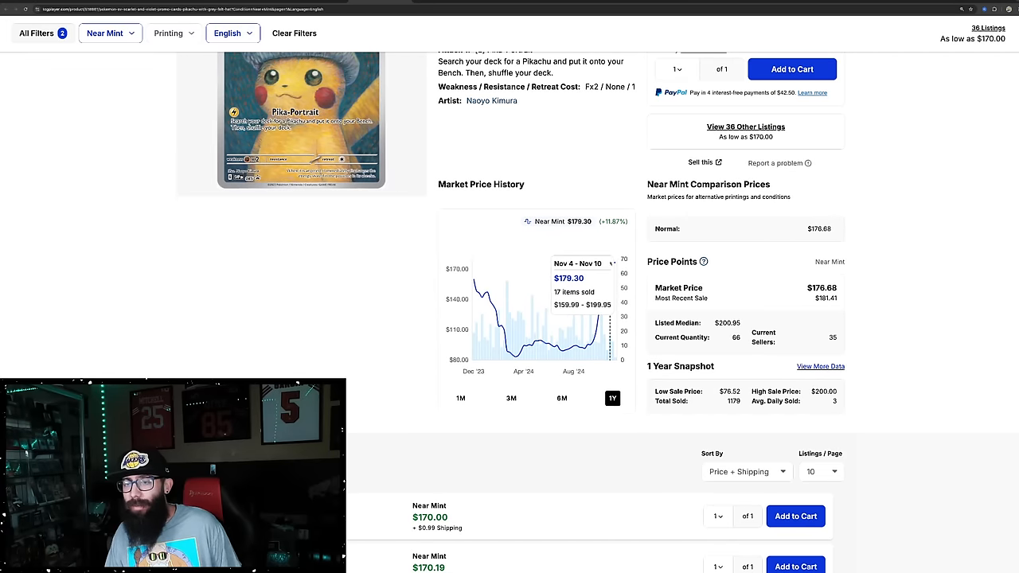
left_click(820, 367)
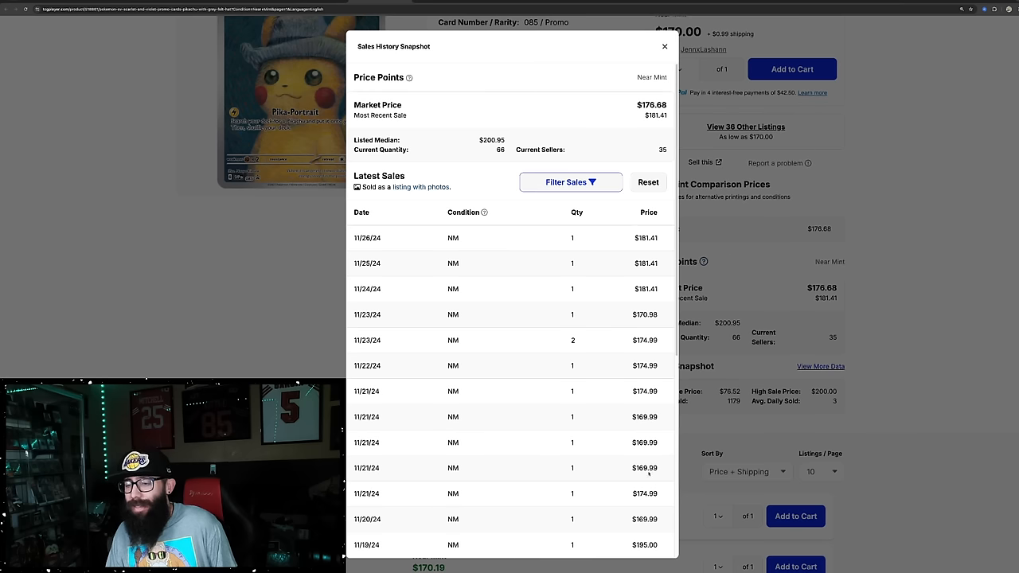
left_click(664, 46)
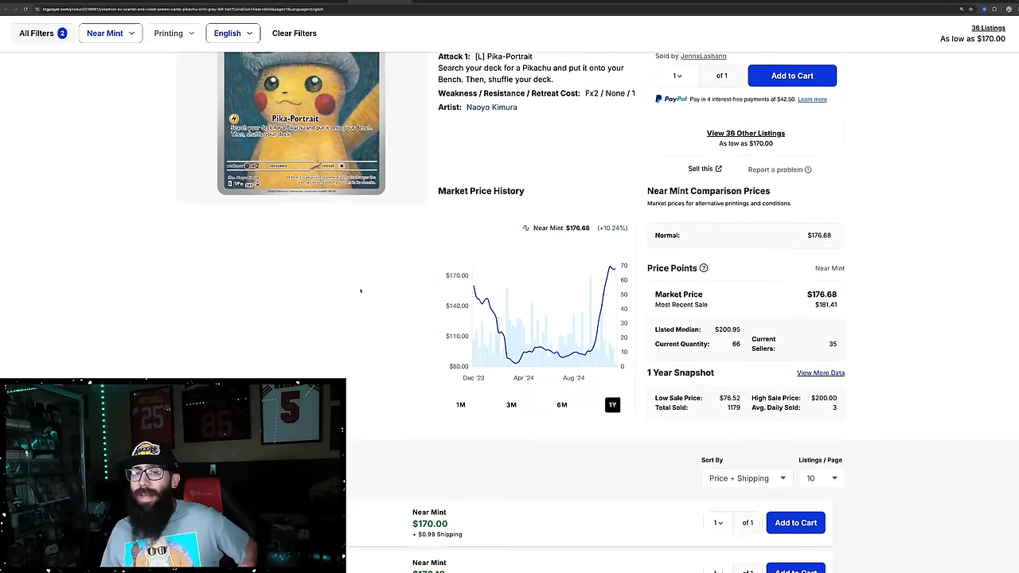
scroll("up", 3)
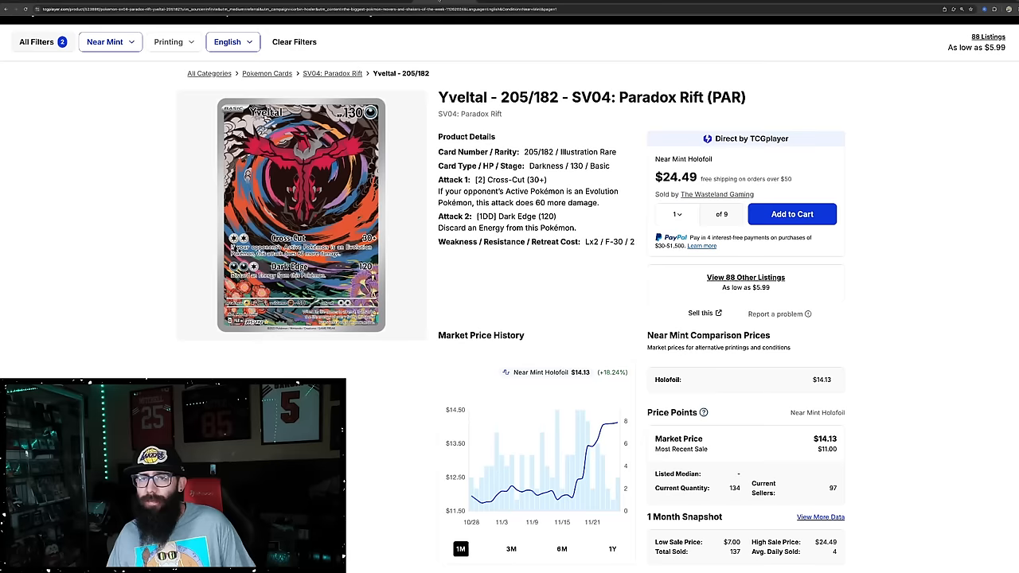
Scroll the Yveltal 205/182 Paradox Rift page down to its Market Price History.
scroll("down", 3)
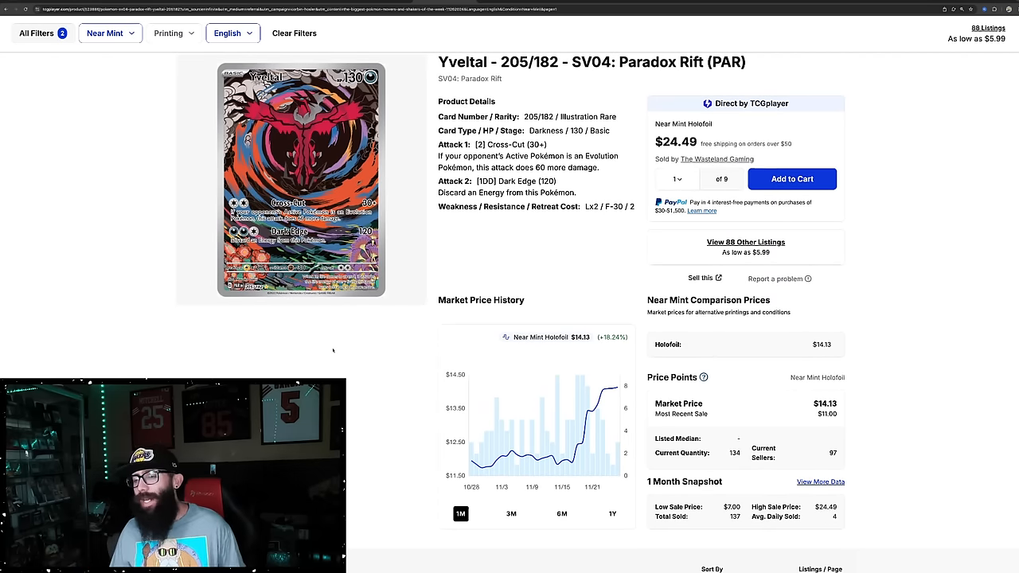
scroll("down", 3)
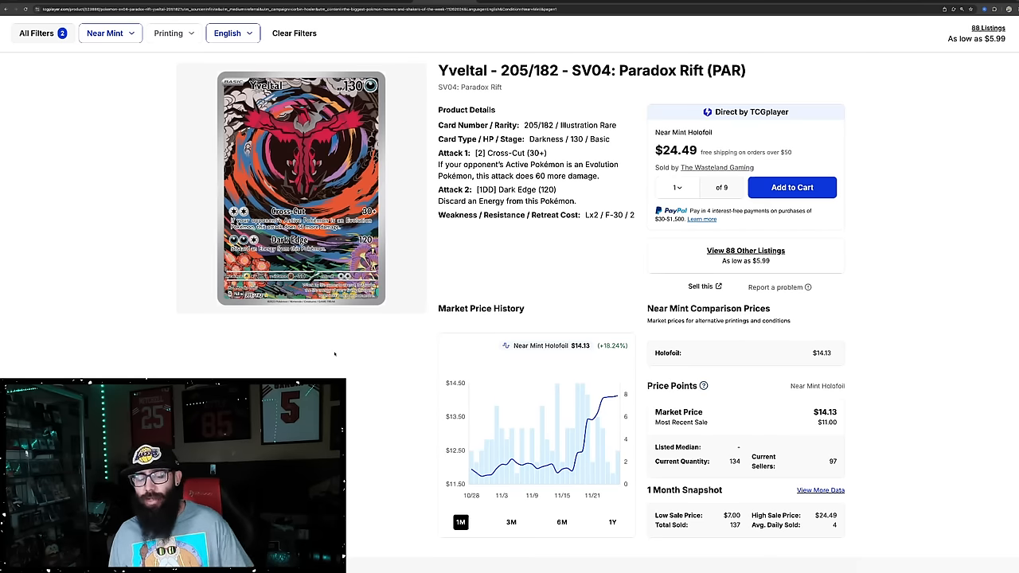
View Yveltal's Market Price History at 3M, then 1Y showing 2,465 sales from $0.80–$29.99.
scroll("down", 3)
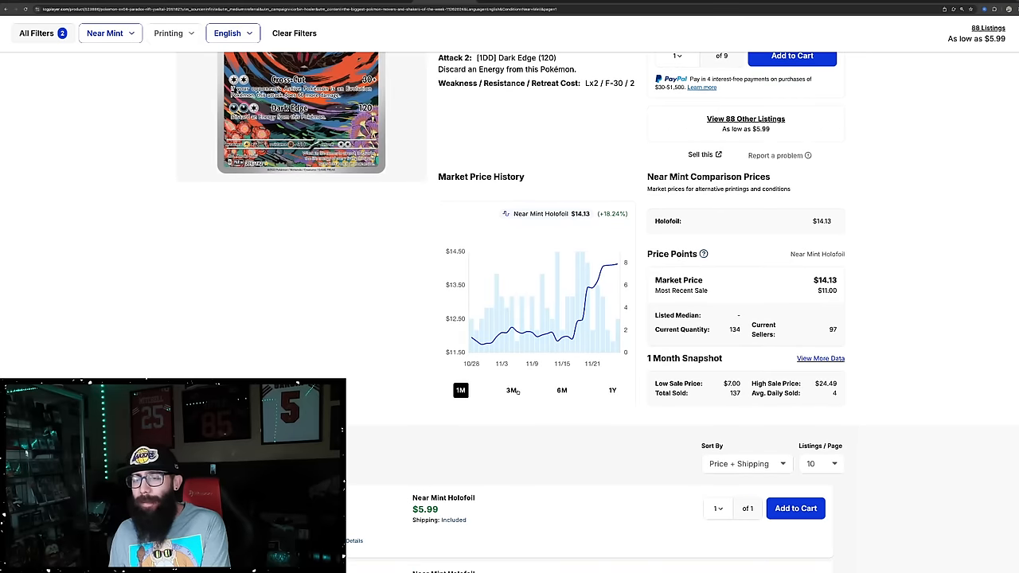
left_click(513, 391)
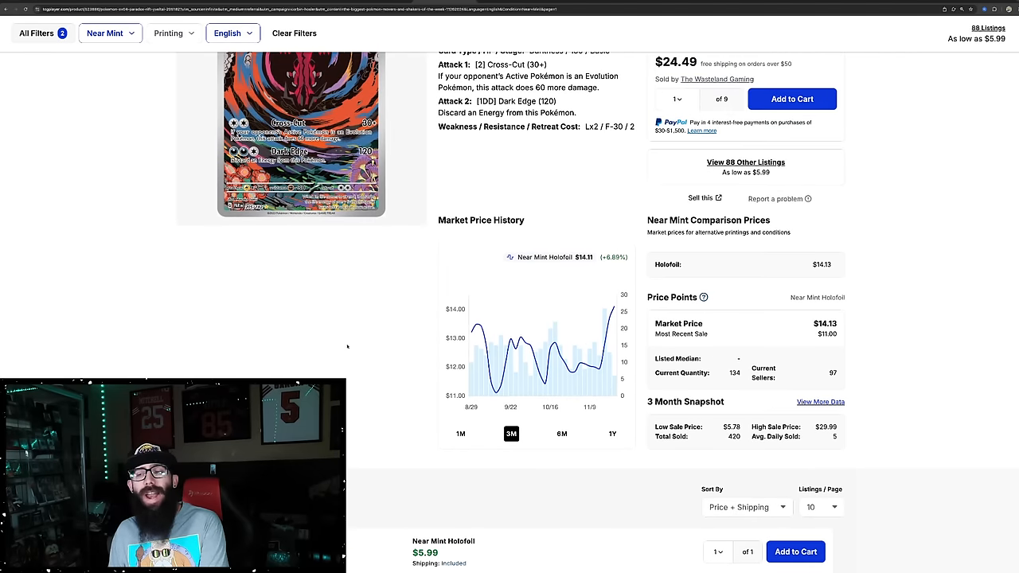
left_click(612, 434)
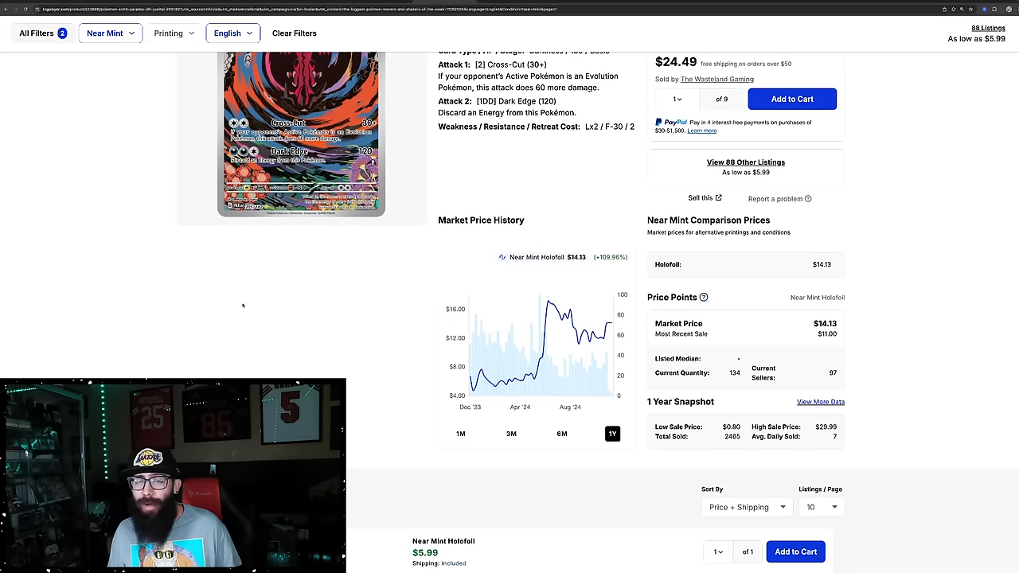
scroll("down", 3)
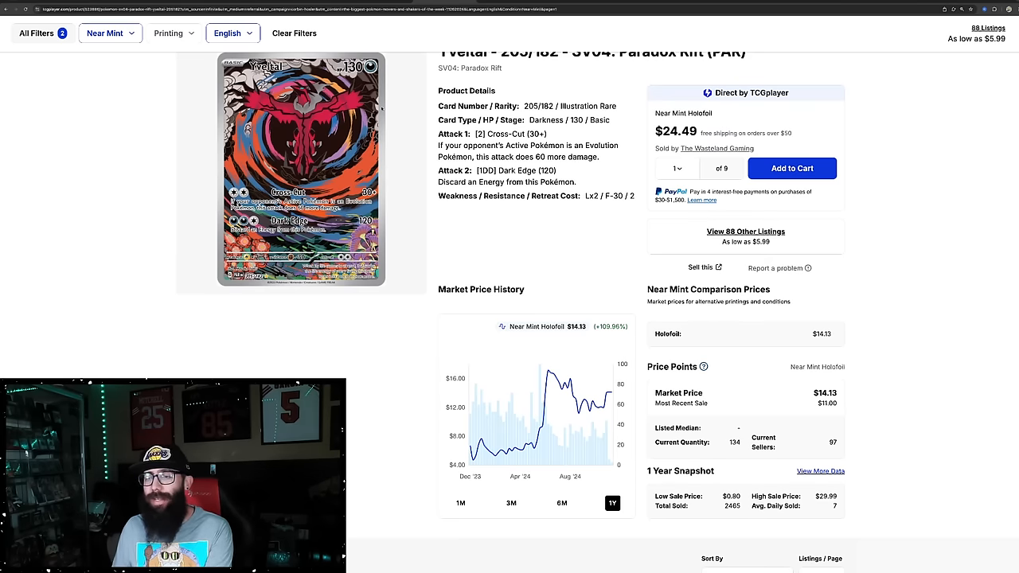
scroll("down", 3)
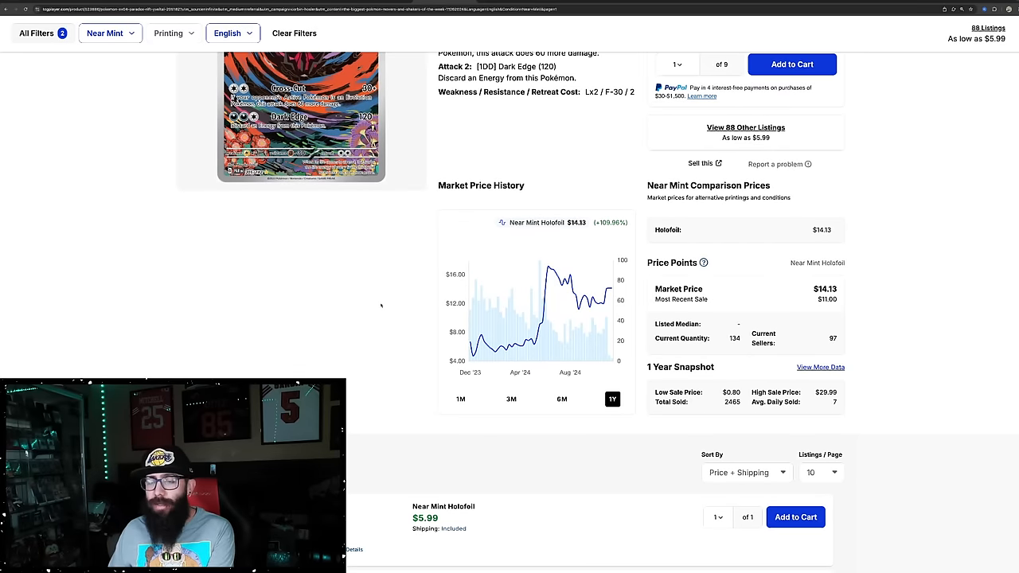
mouse_move(435, 326)
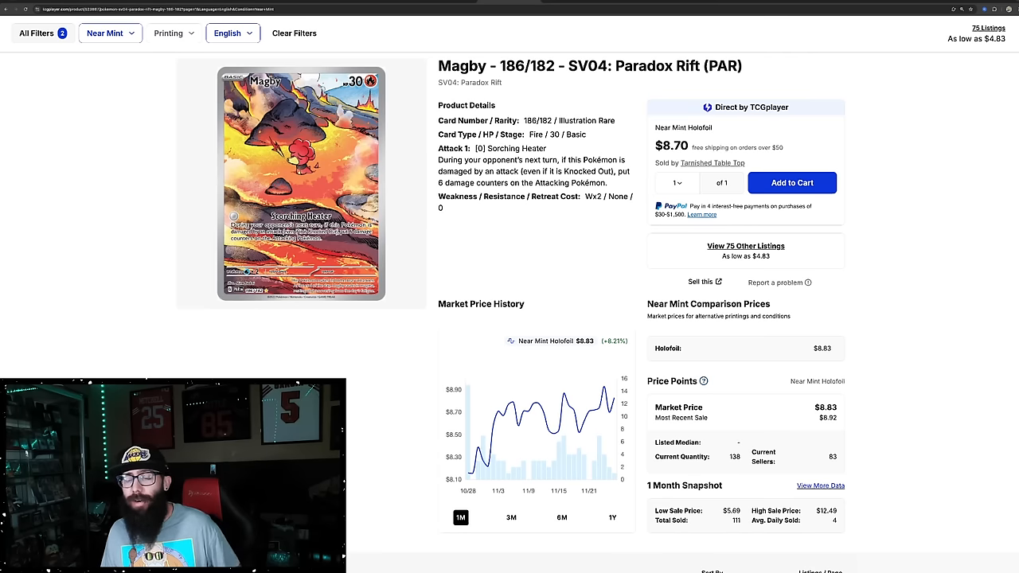
View Magby 186/182's price chart at 3M, then 1Y showing 1,714 sales from $3.45–$21.00.
scroll("down", 3)
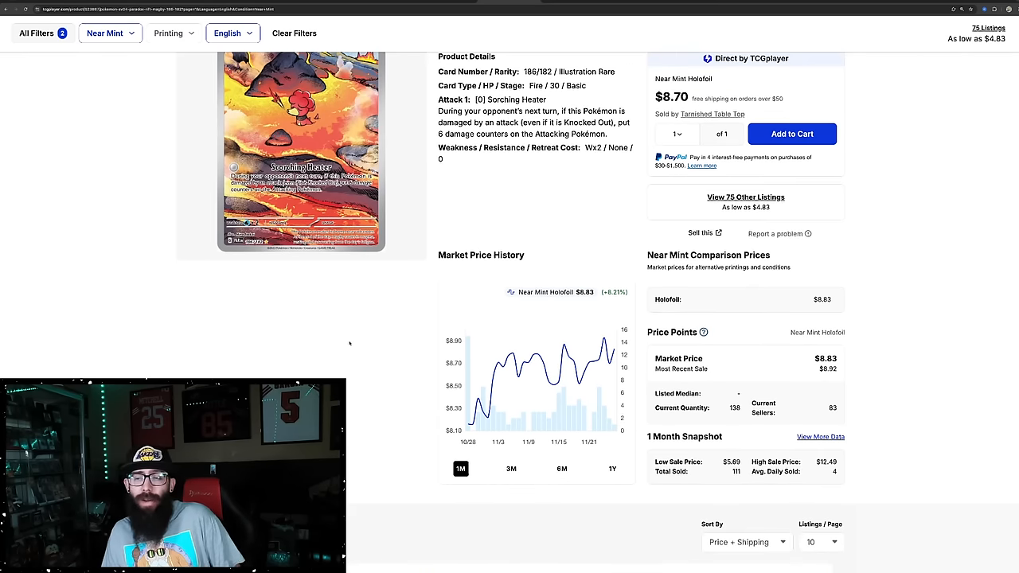
scroll("down", 3)
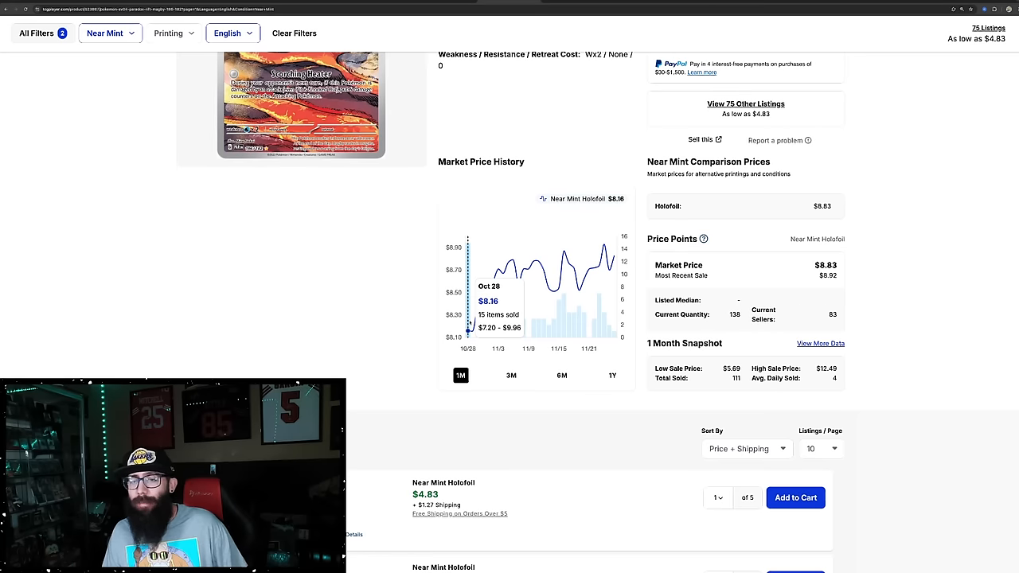
mouse_move(580, 255)
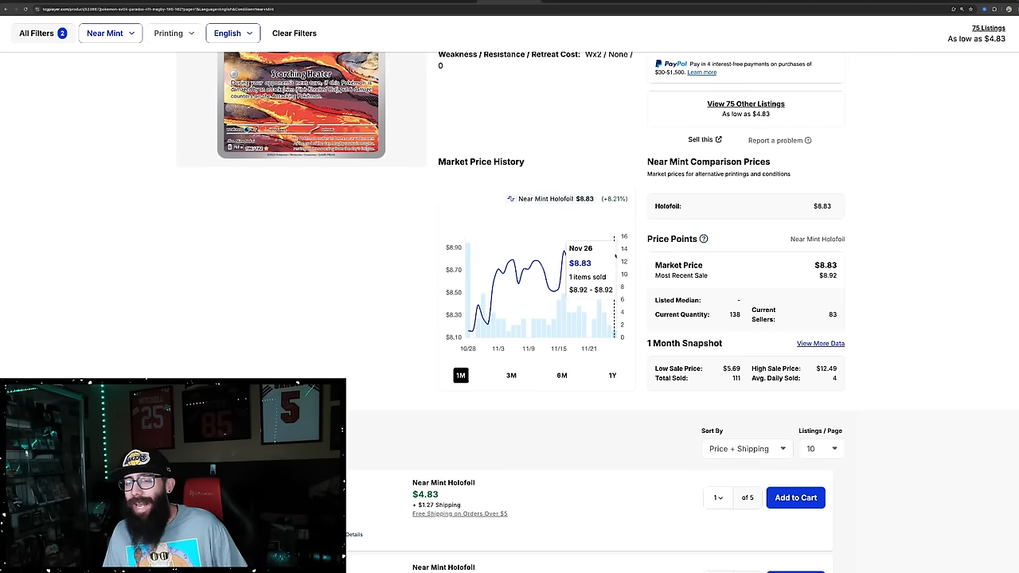
left_click(511, 376)
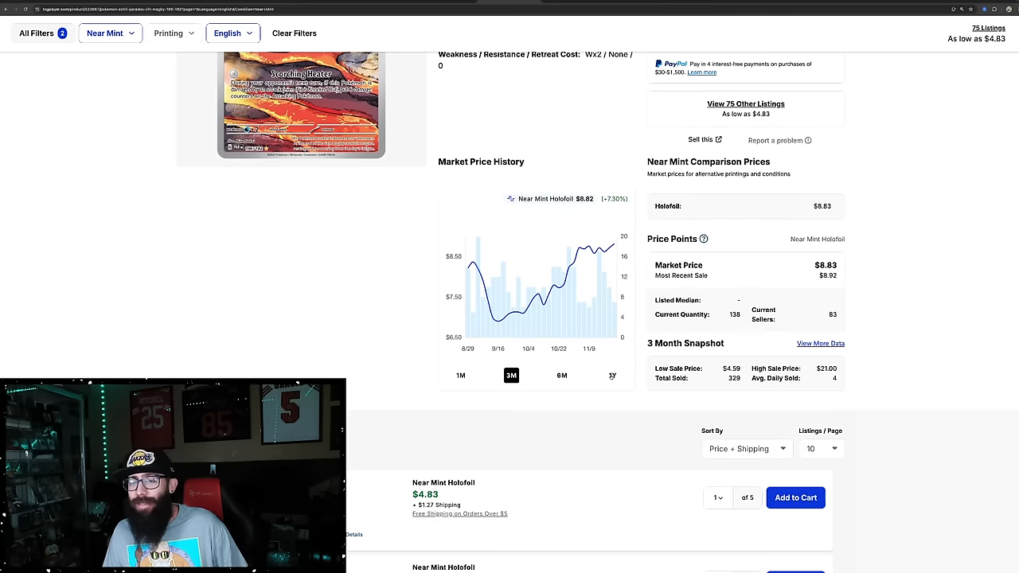
left_click(612, 375)
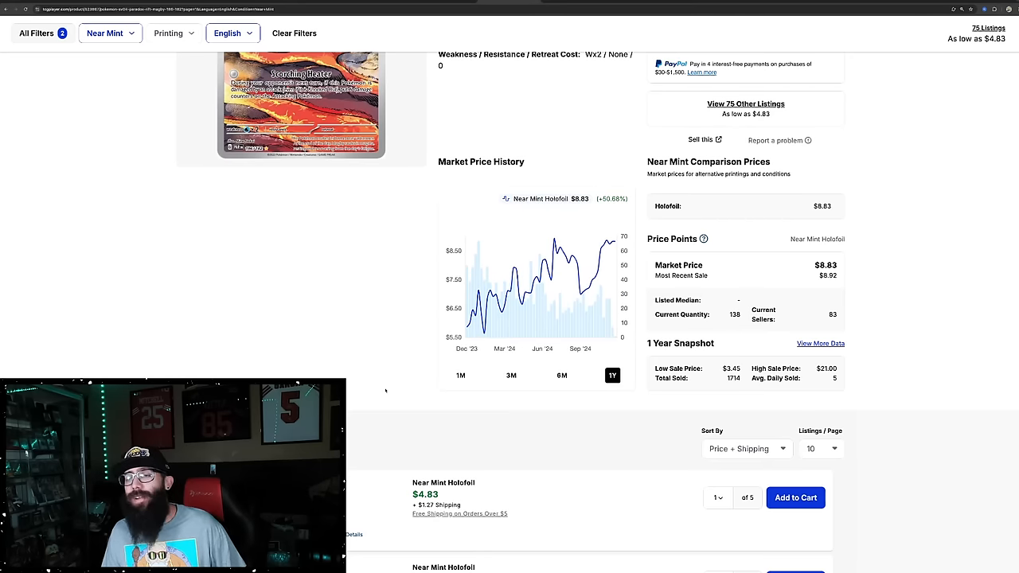